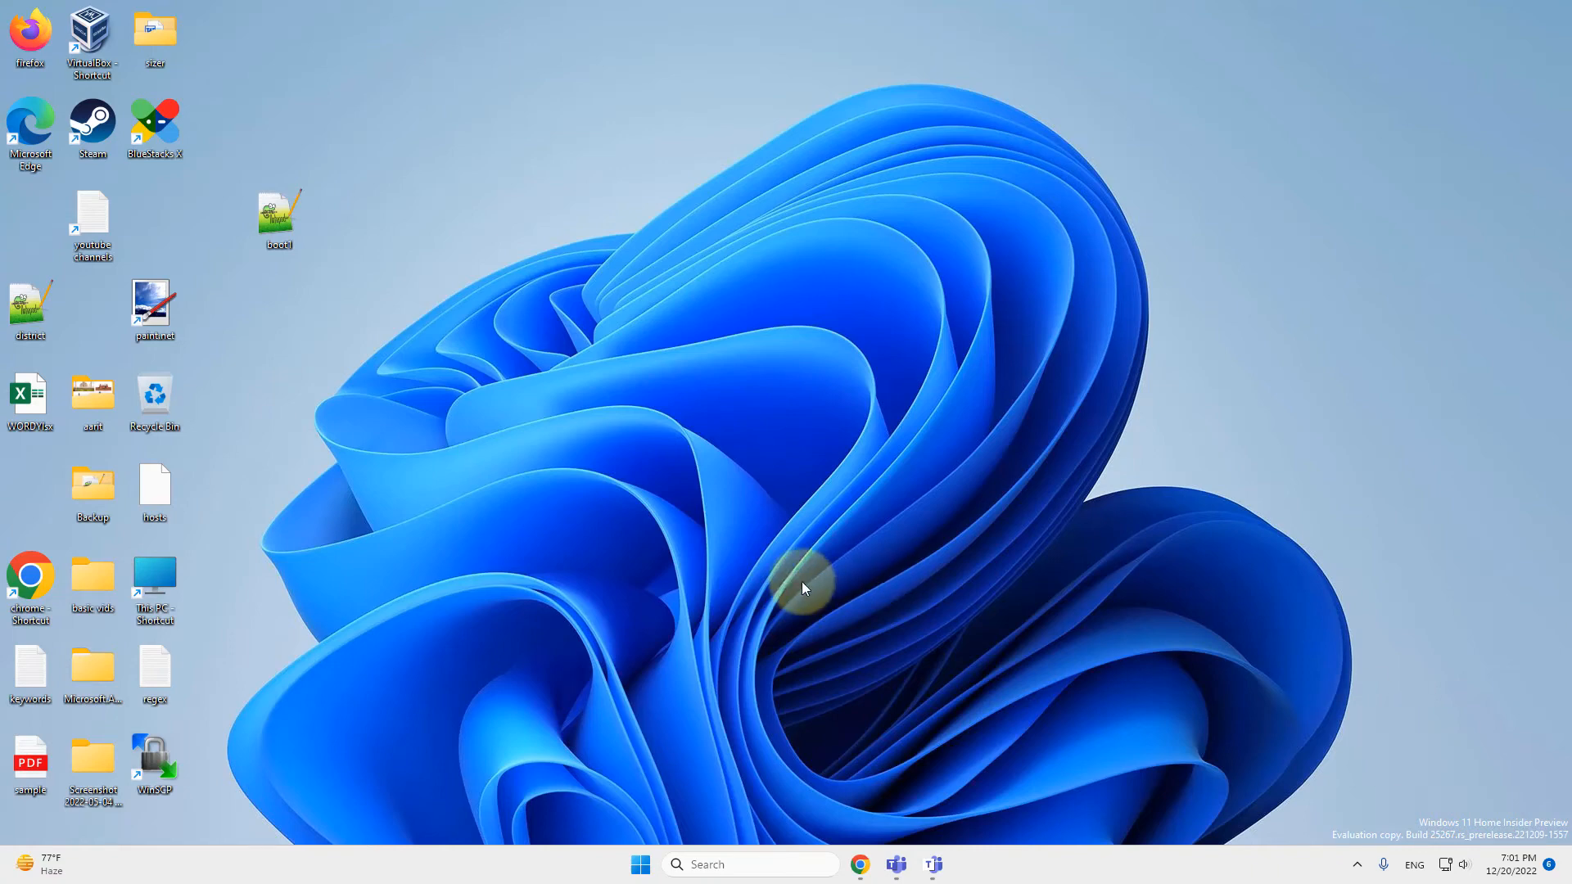
{"action": "mouse_move", "coordinate": [632, 772]}
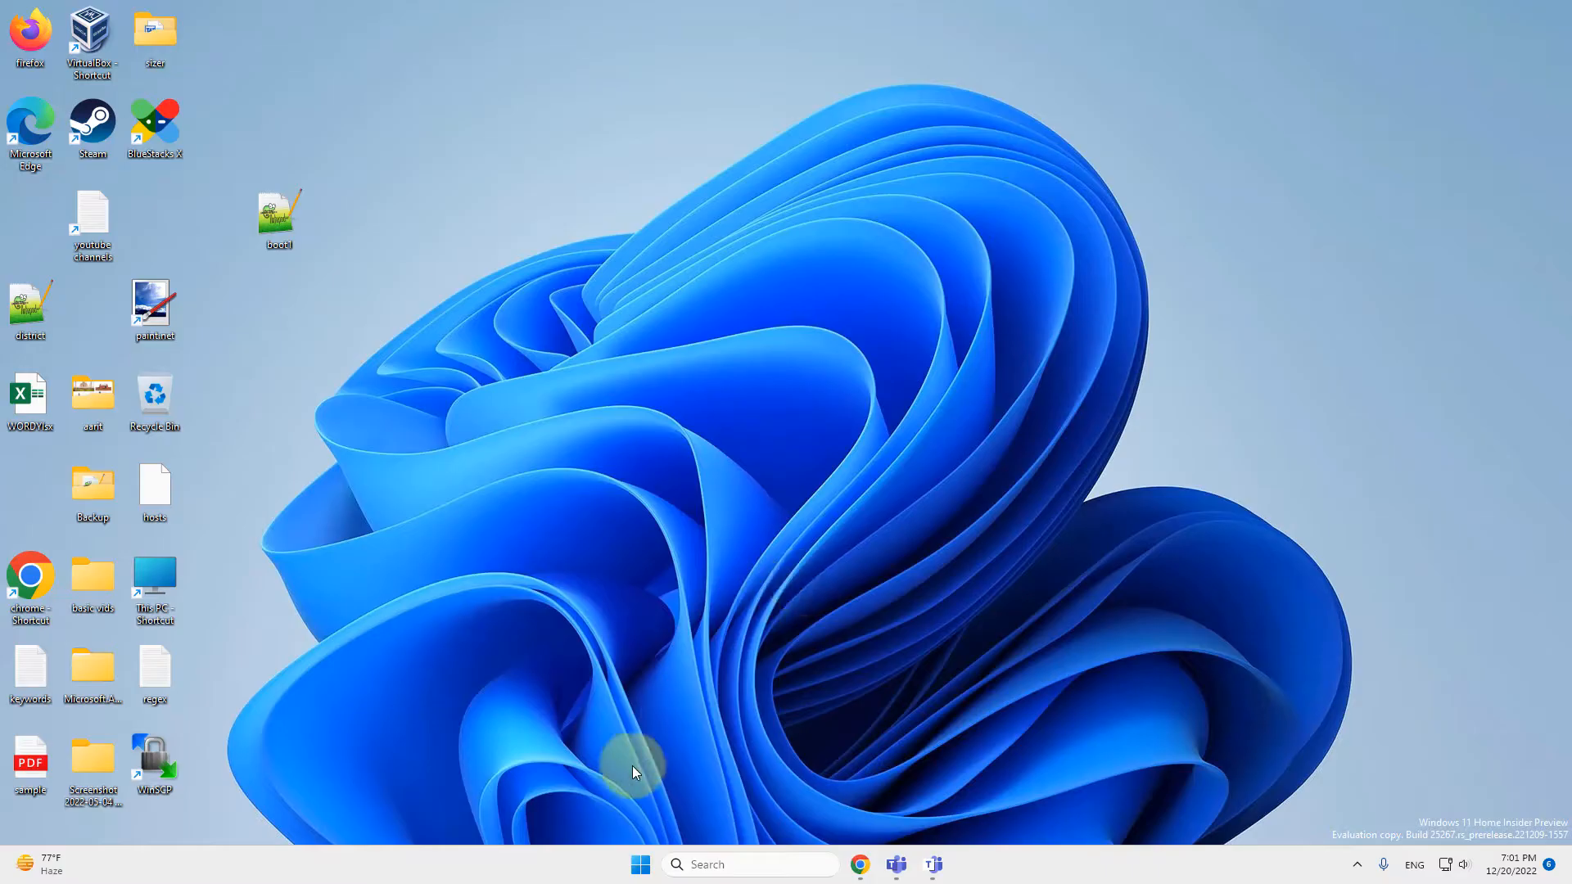
Open the Windows 11 Start menu from the taskbar
{"action": "left_click", "coordinate": [640, 864]}
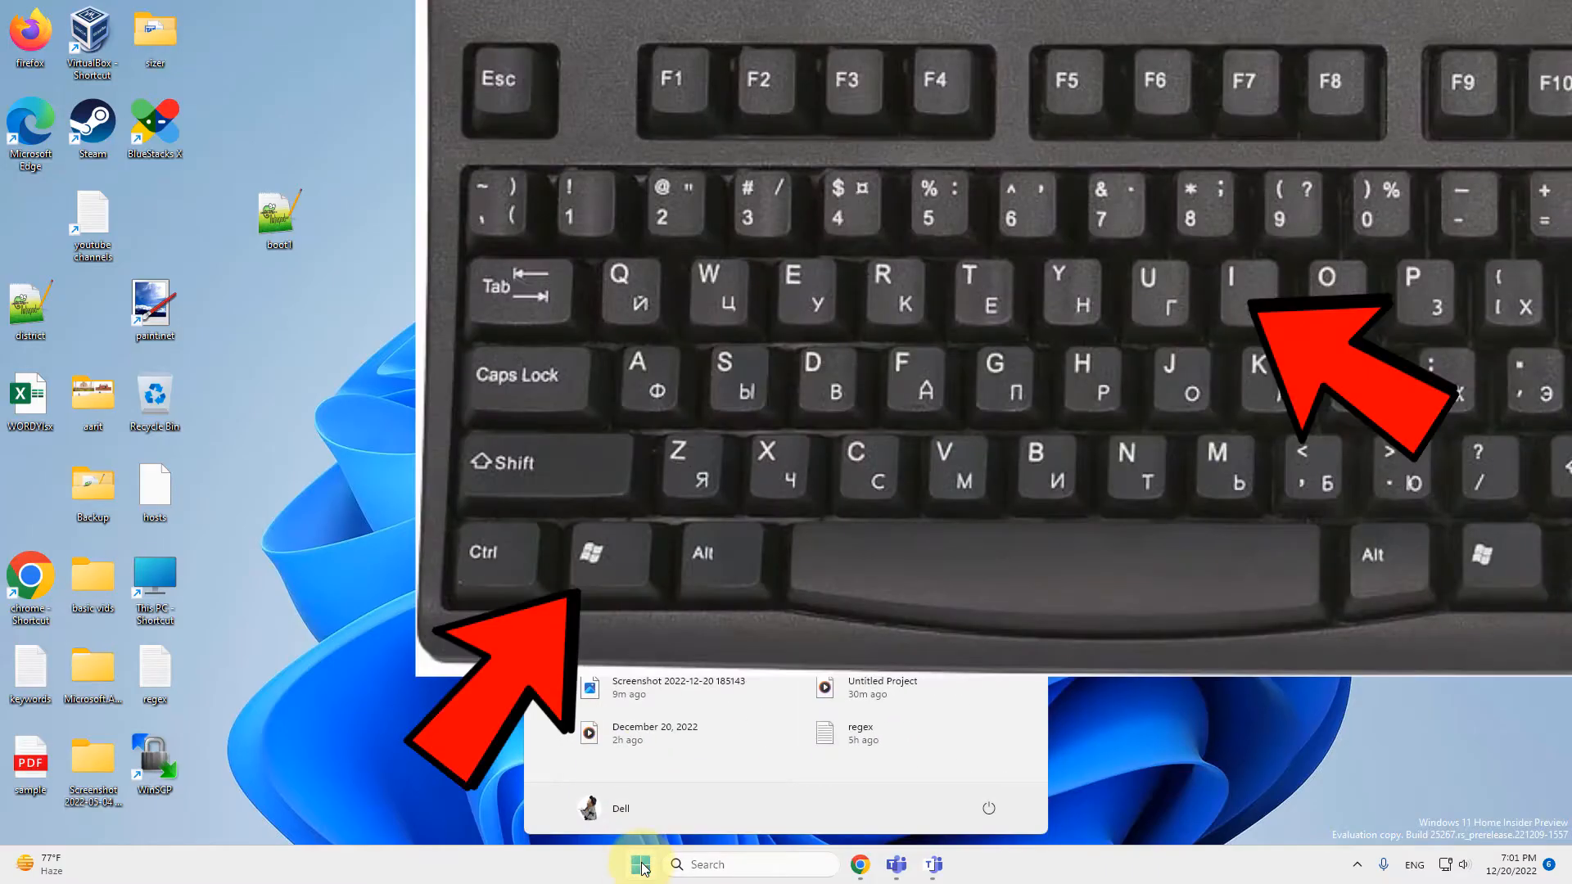
{"action": "mouse_move", "coordinate": [640, 864]}
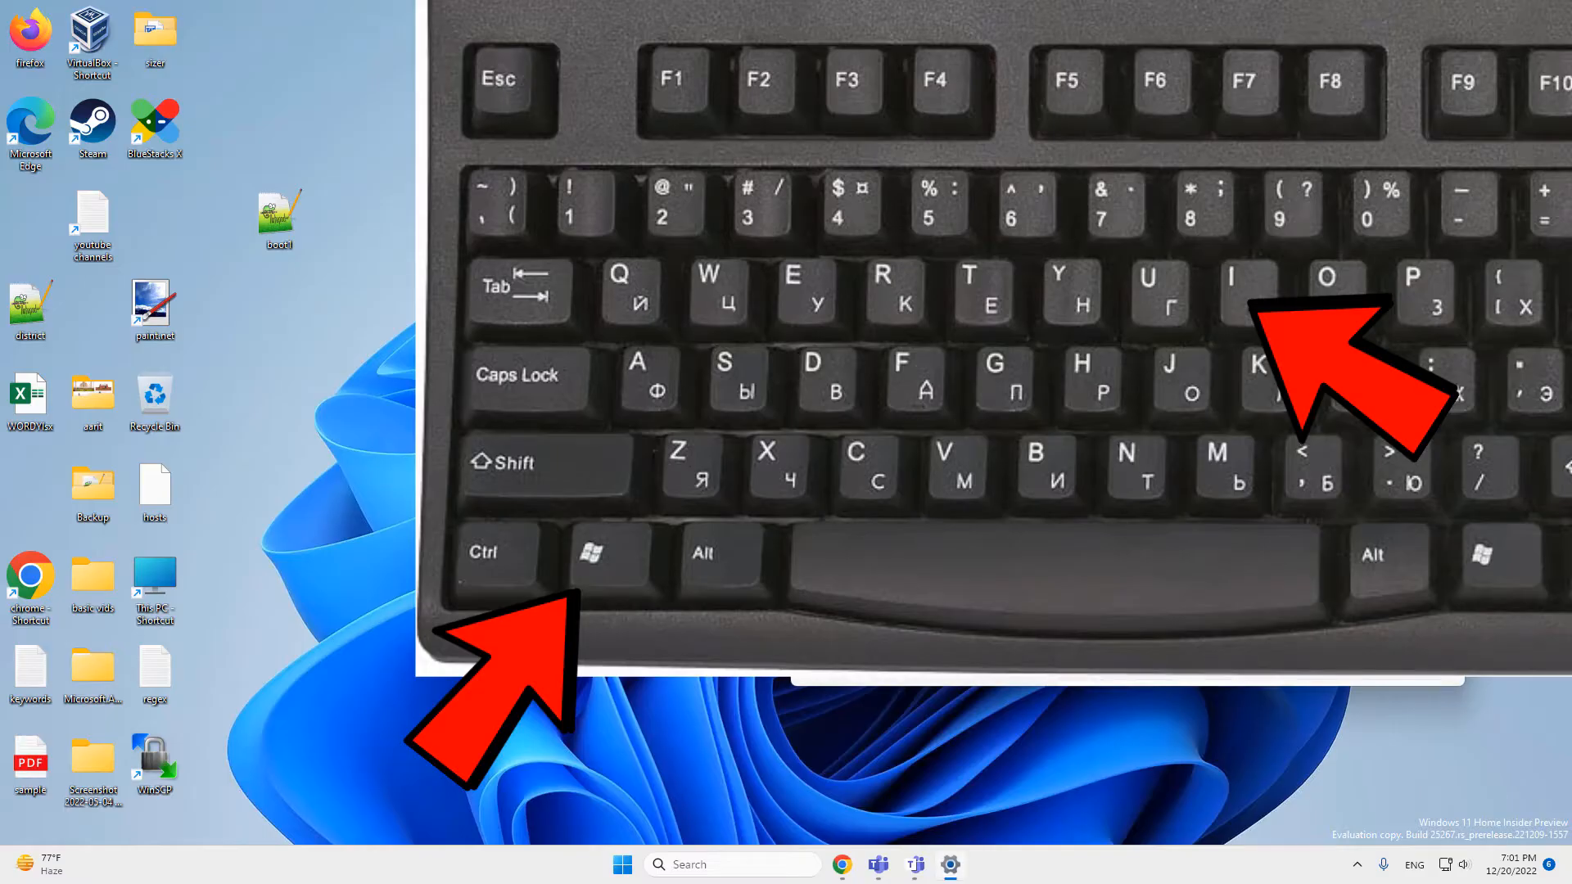
Launch Settings with Win+I and scroll Privacy & security to the App permissions list
{"action": "key", "text": "Win+i"}
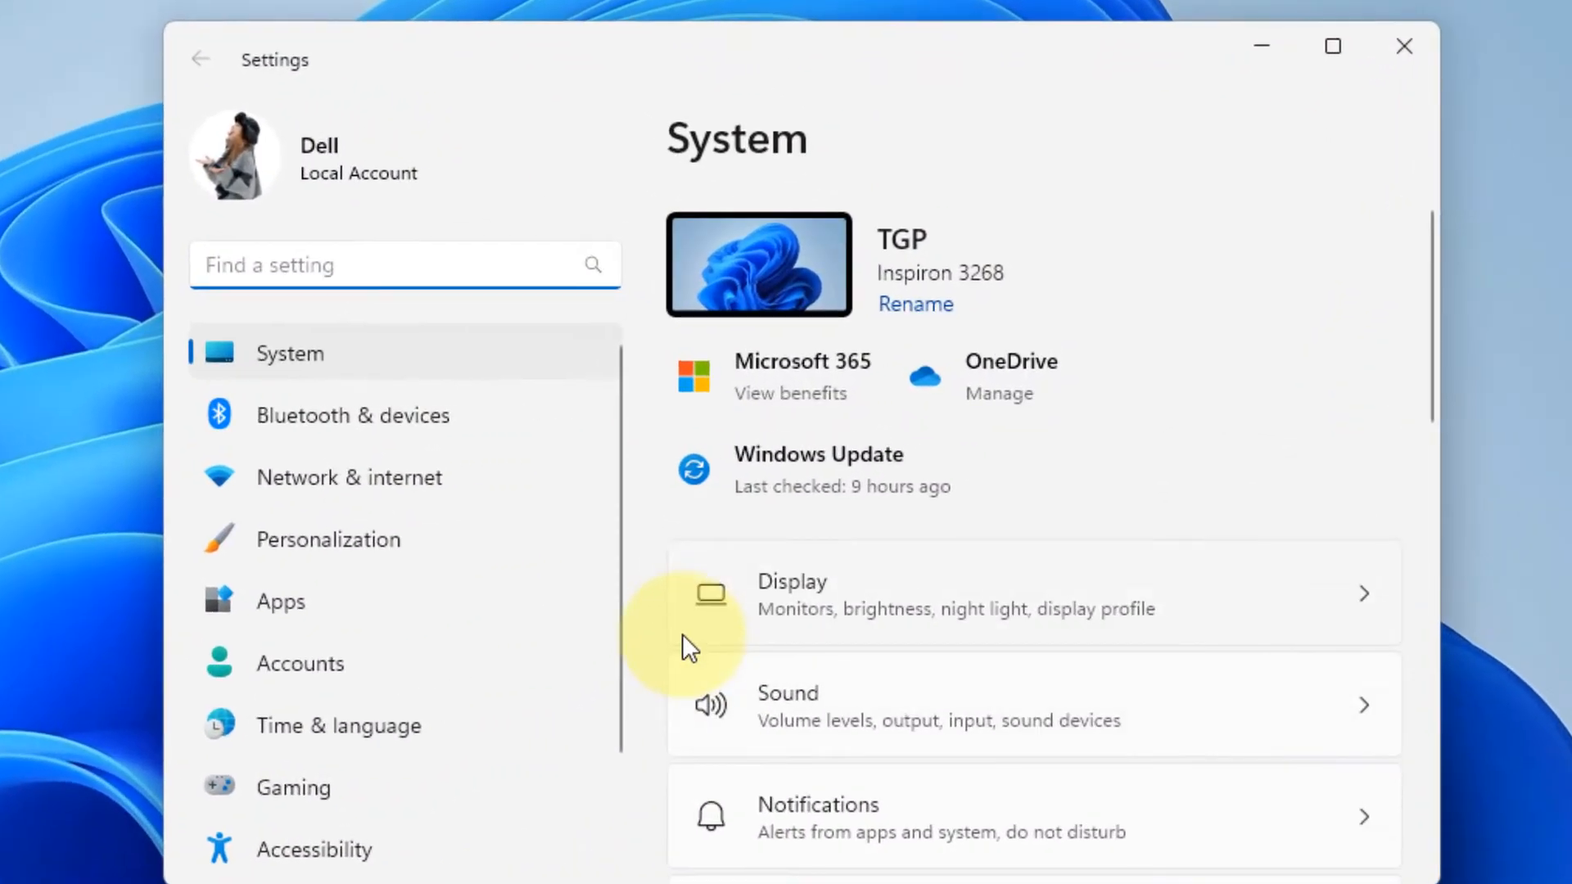
{"action": "mouse_move", "coordinate": [391, 803]}
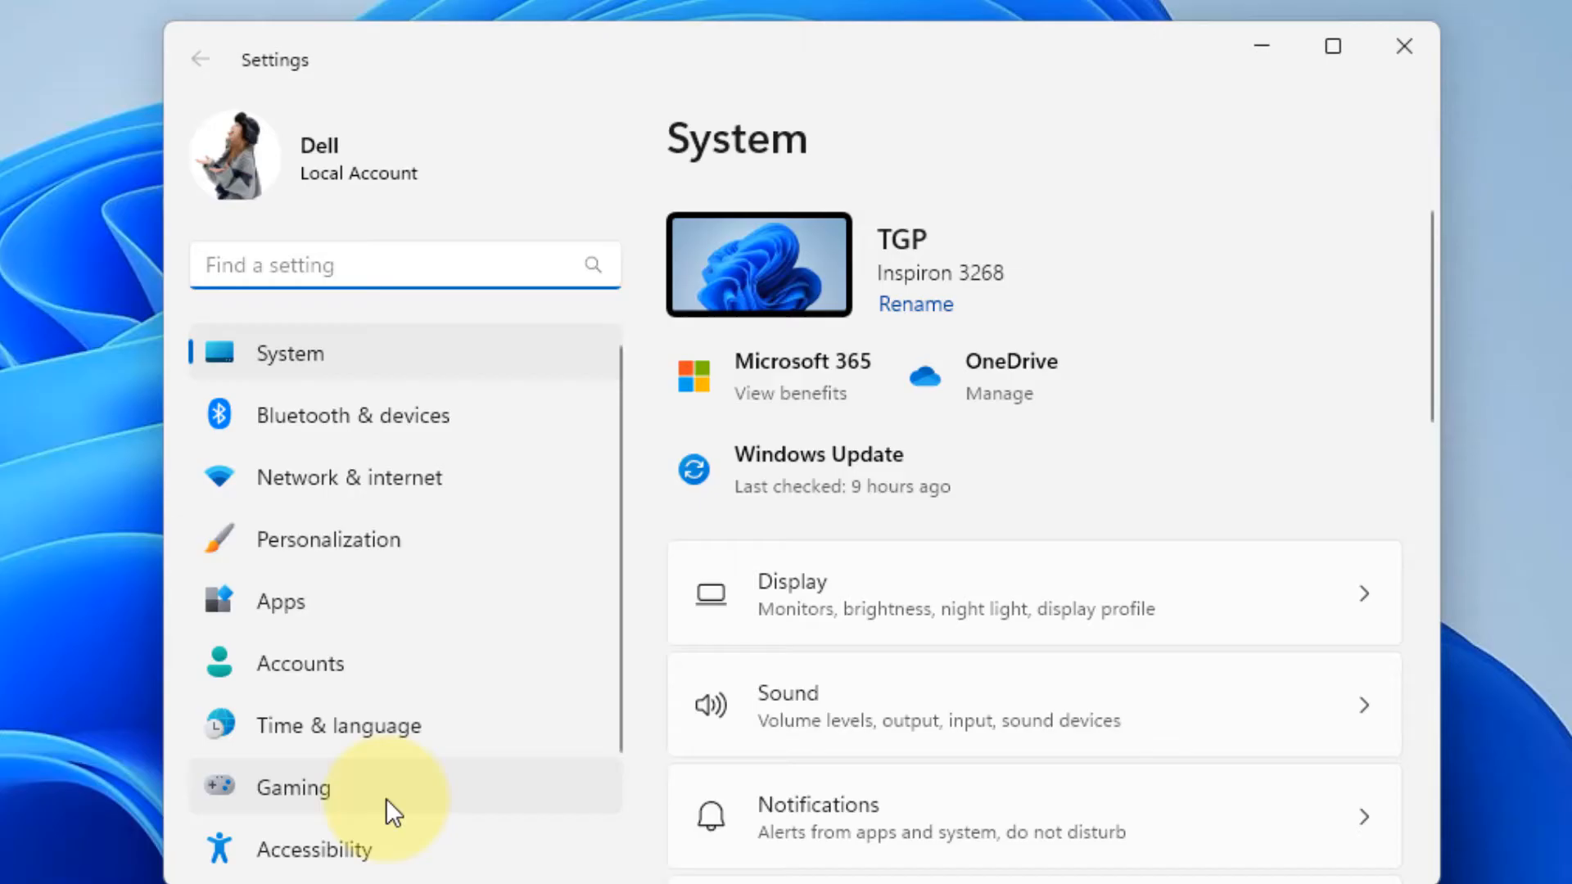
{"action": "scroll", "scroll_direction": "down", "scroll_amount": 3}
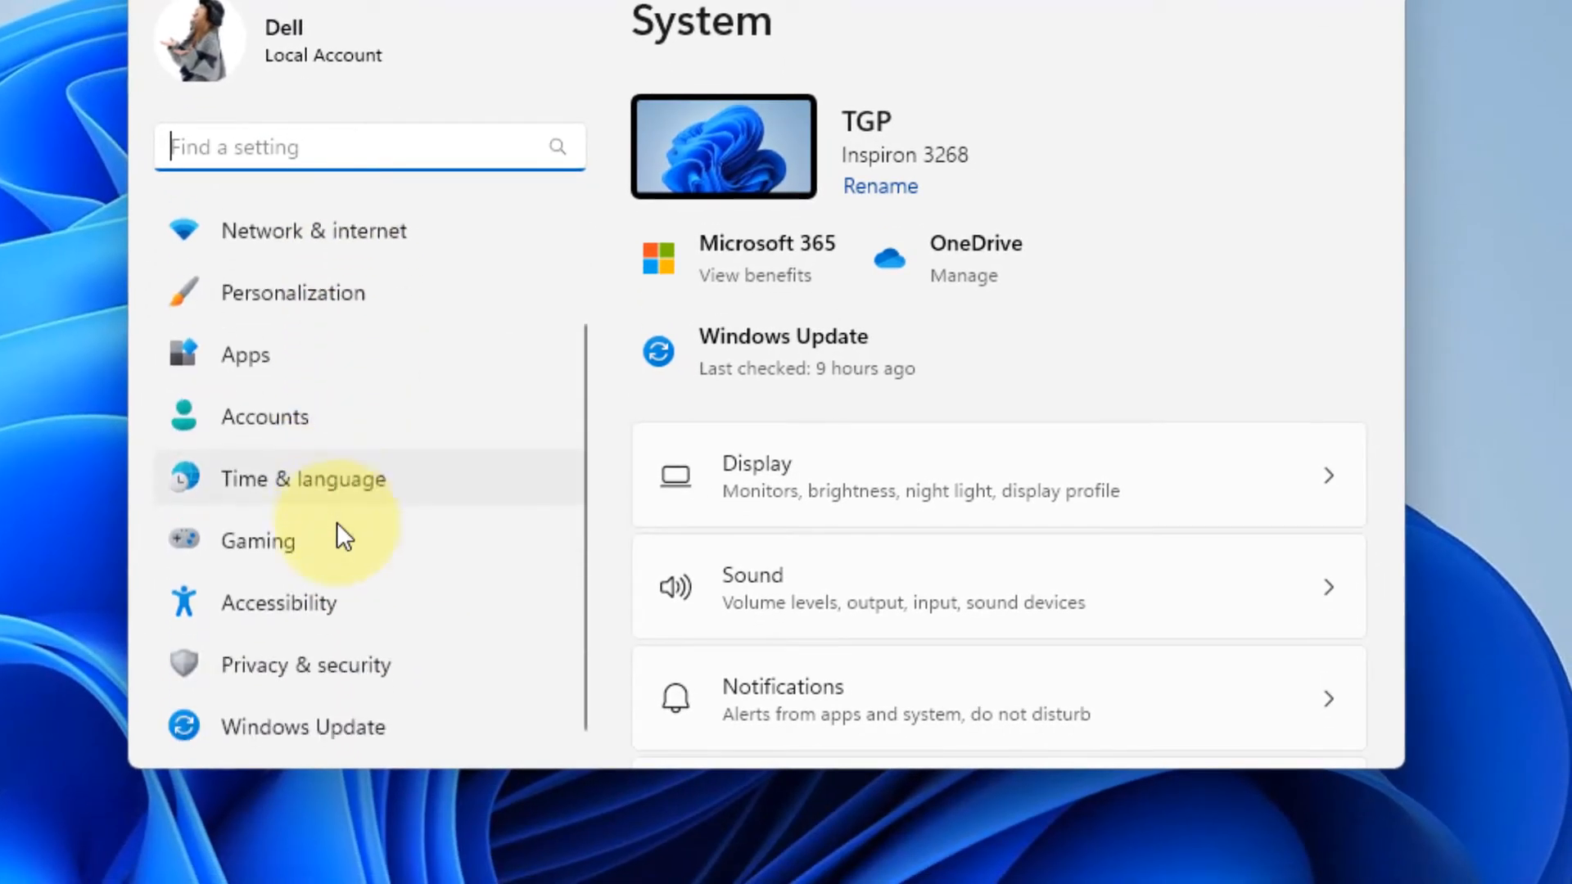
{"action": "left_click", "coordinate": [306, 664]}
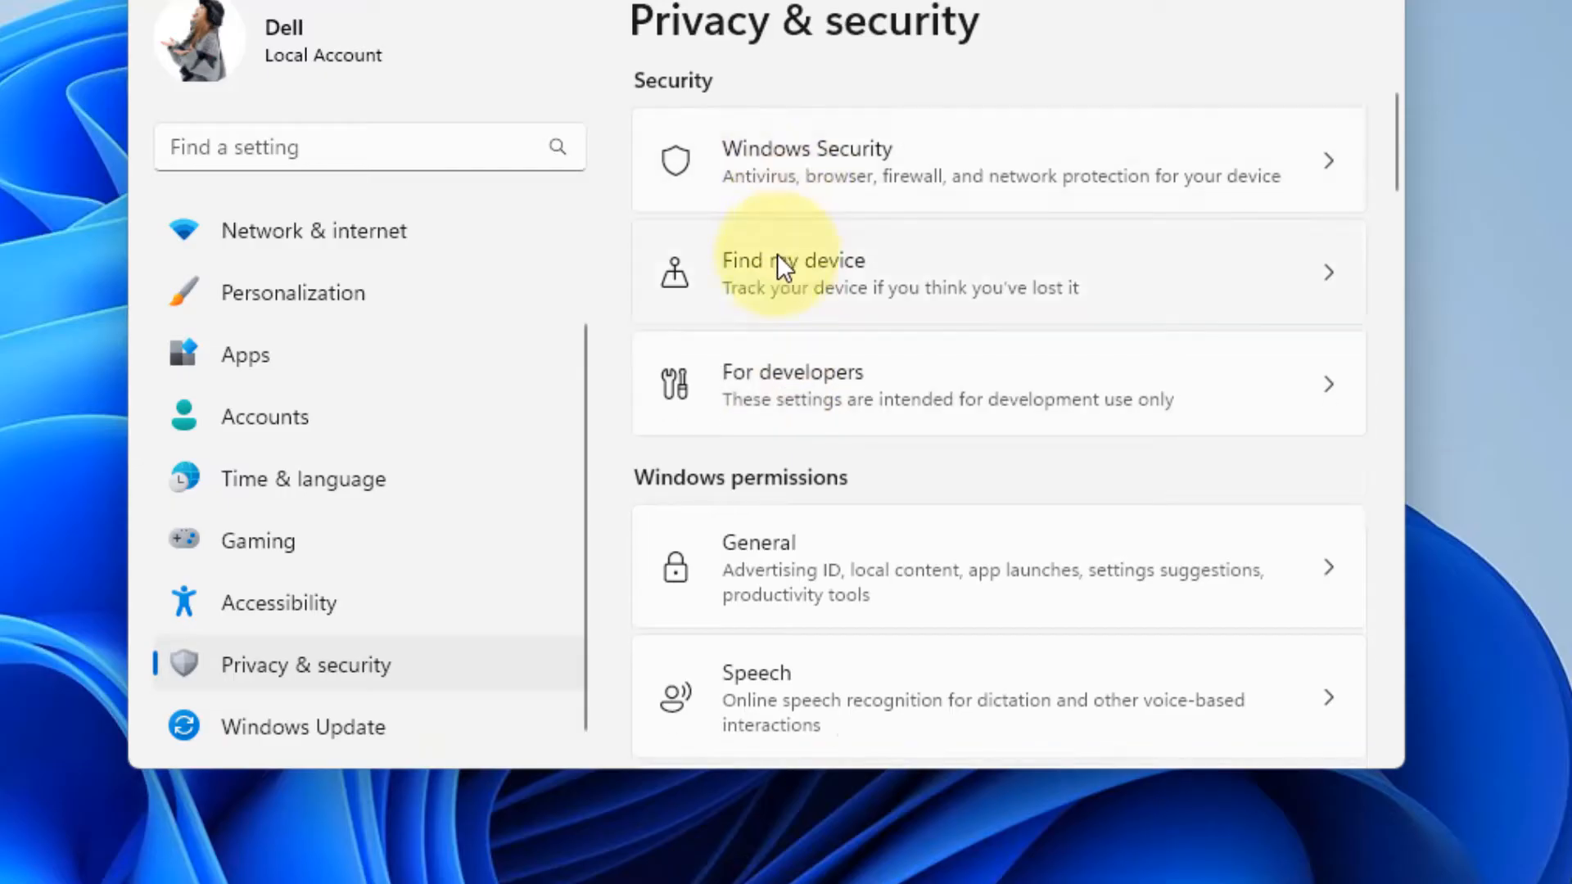
{"action": "scroll", "scroll_direction": "down", "scroll_amount": 3}
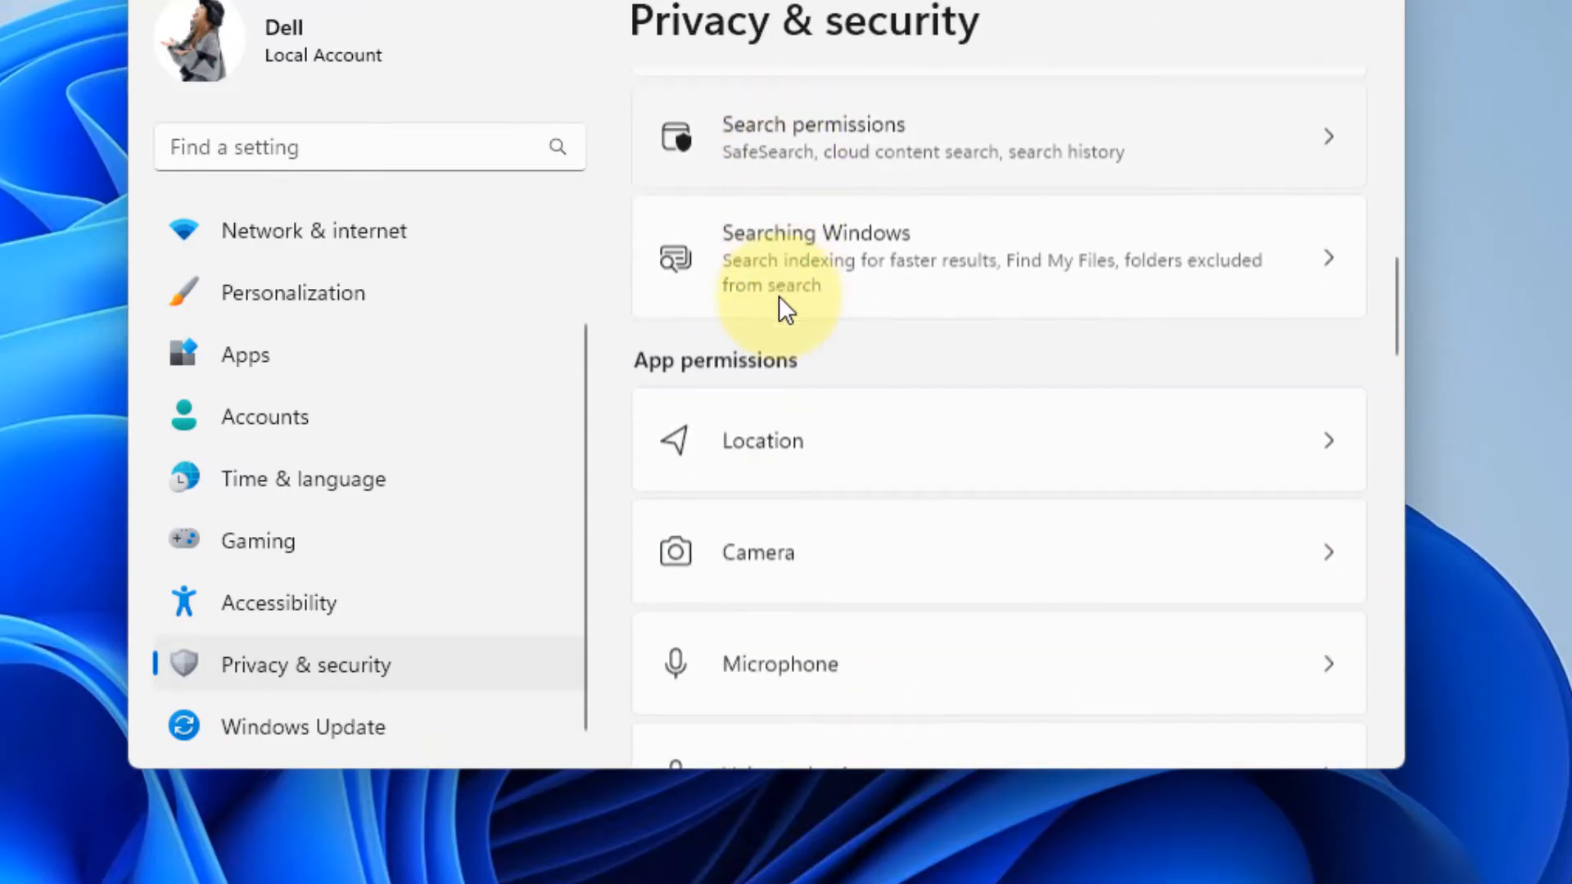
{"action": "scroll", "scroll_direction": "down", "scroll_amount": 3}
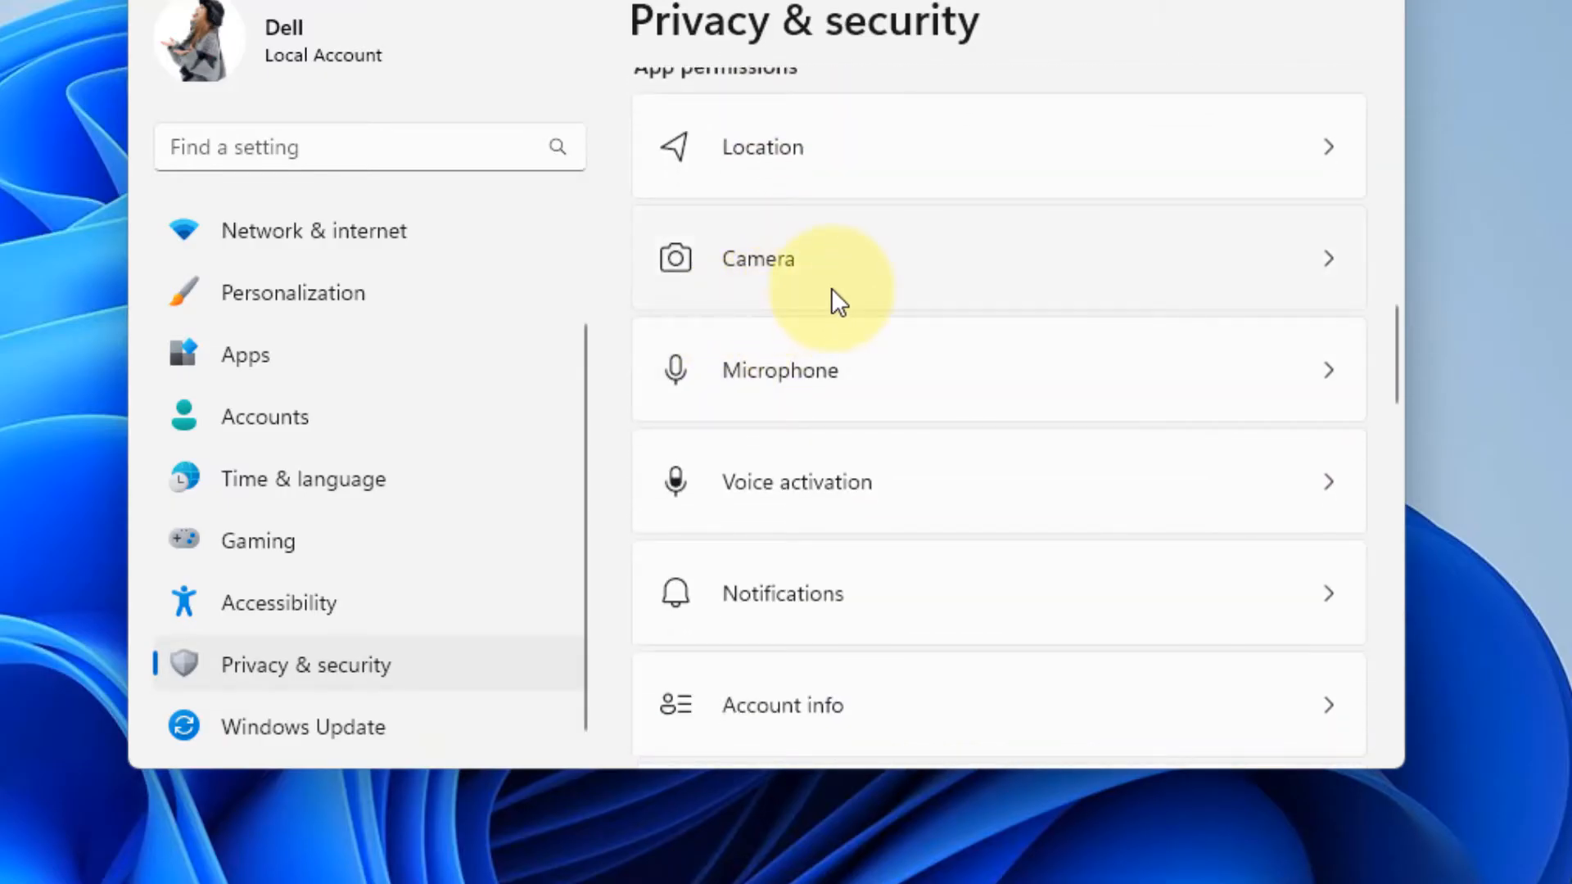
Confirm Camera access and app camera access are On, with Microsoft Teams using the camera
{"action": "left_click", "coordinate": [758, 258]}
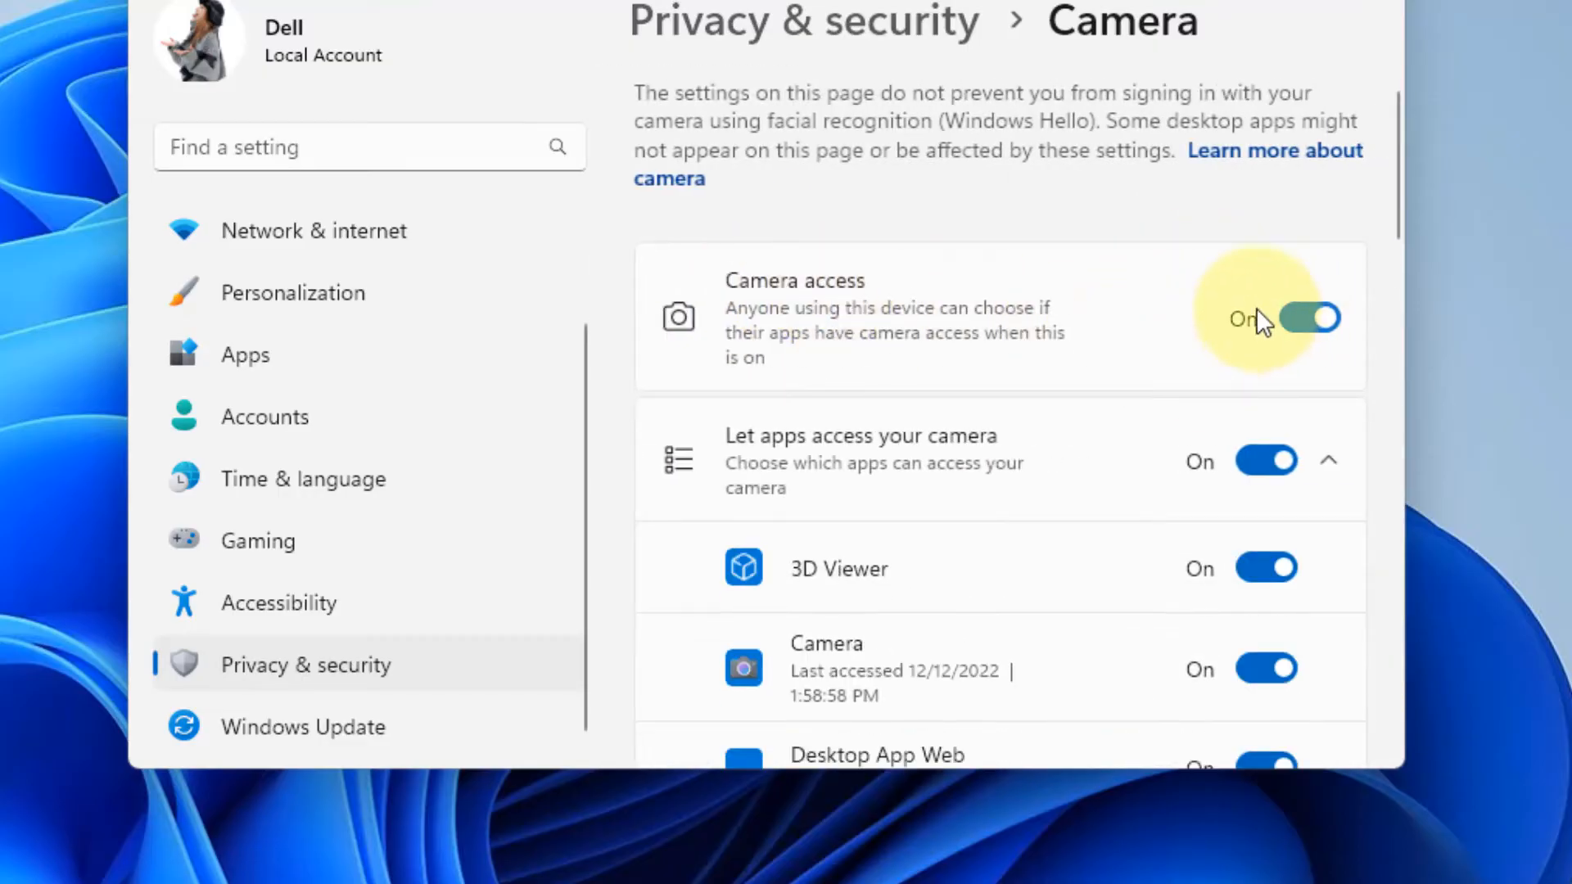
{"action": "mouse_move", "coordinate": [1265, 460]}
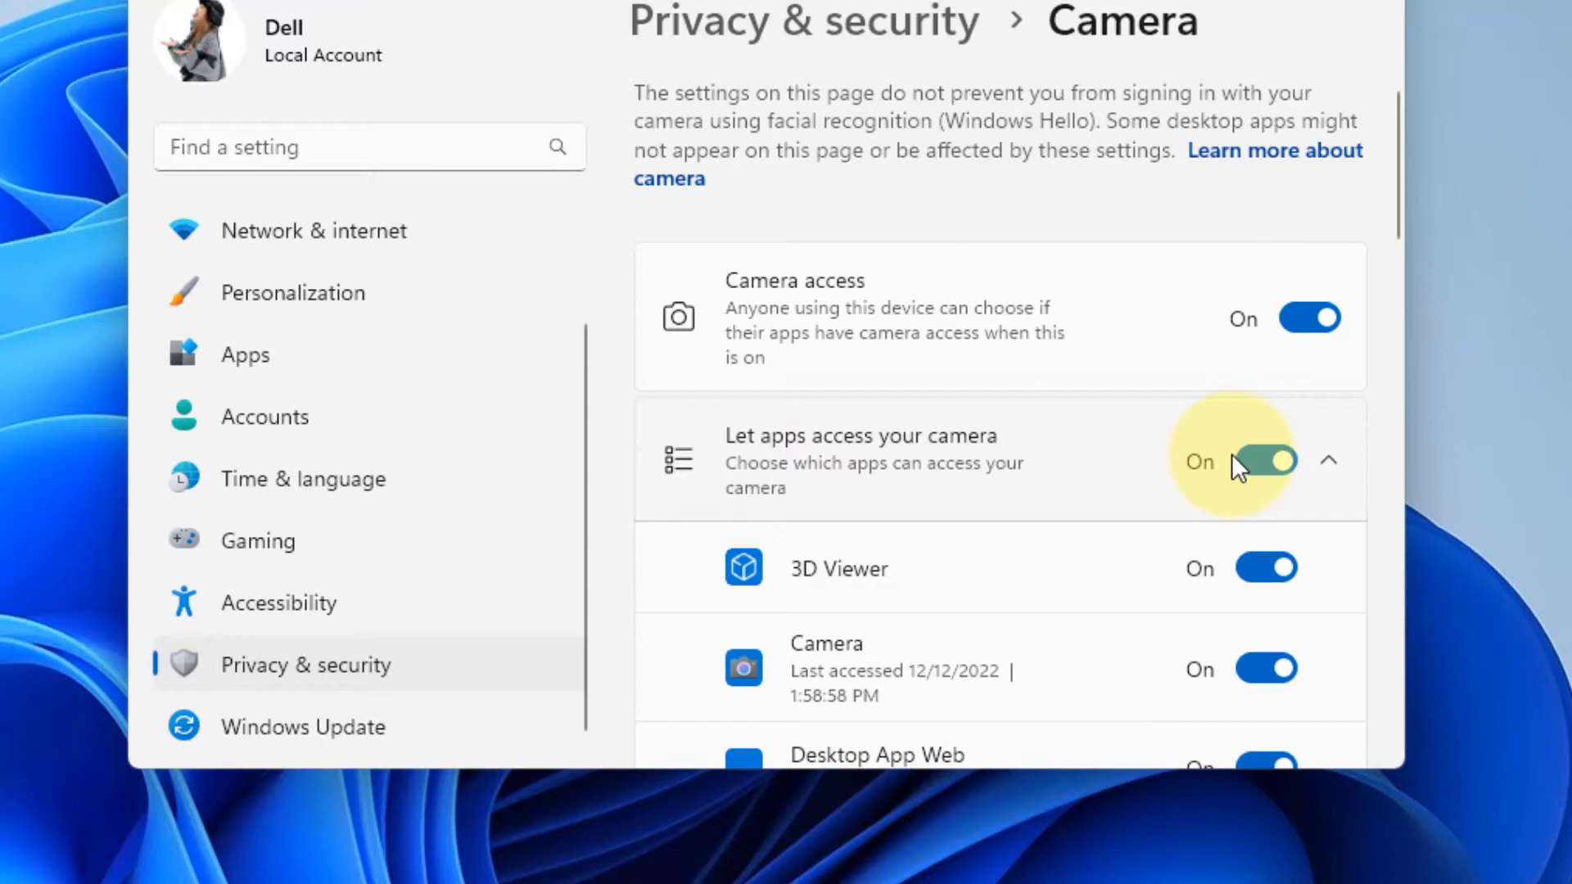
{"action": "mouse_move", "coordinate": [950, 504]}
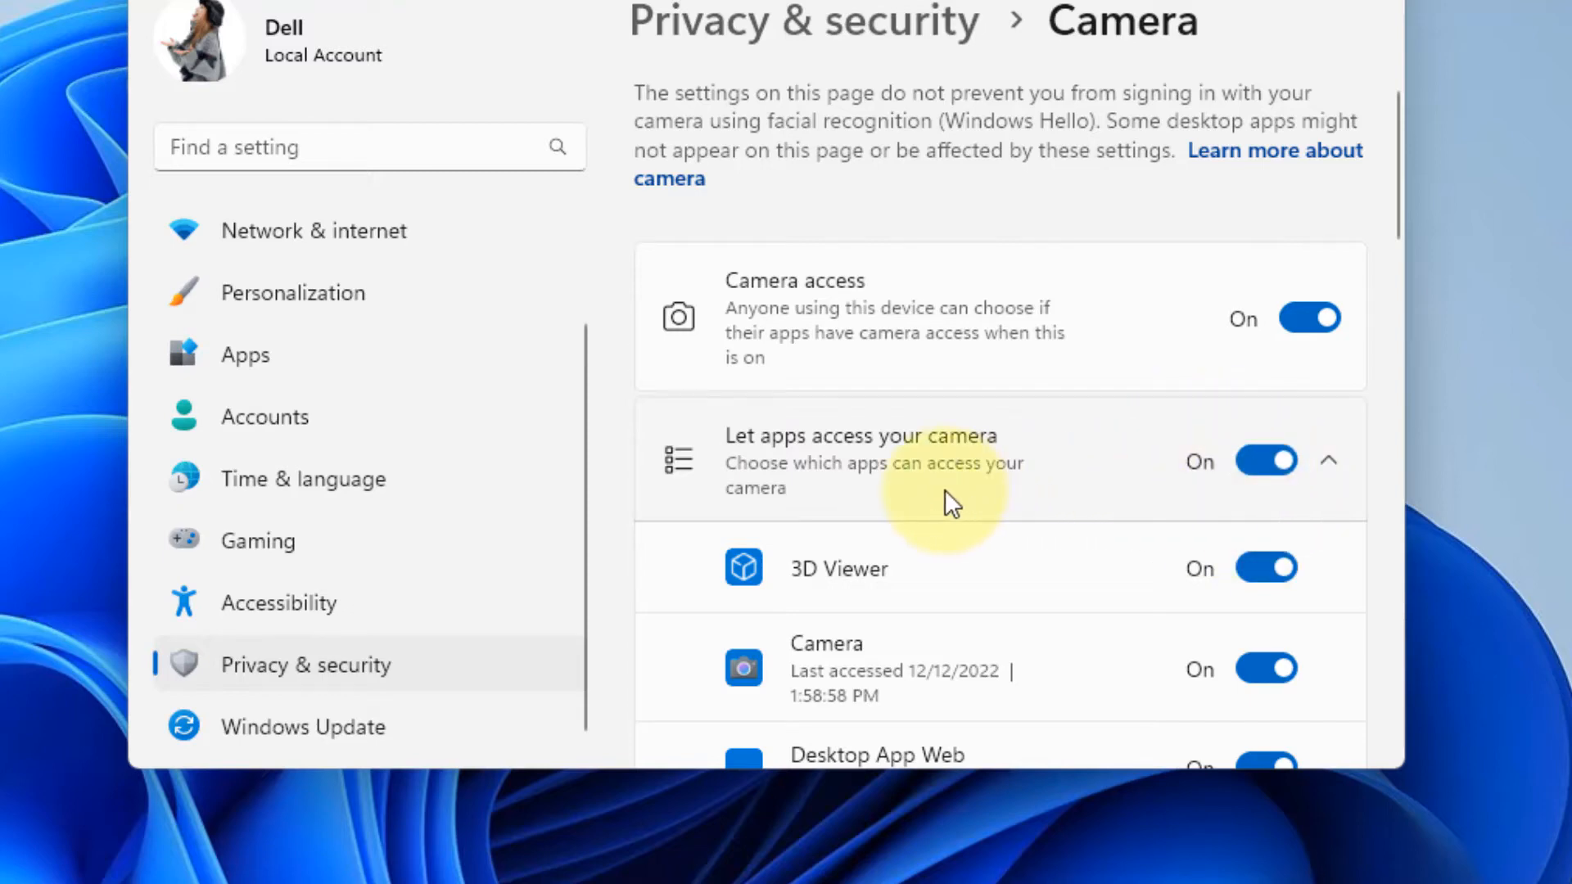
{"action": "mouse_move", "coordinate": [1220, 200]}
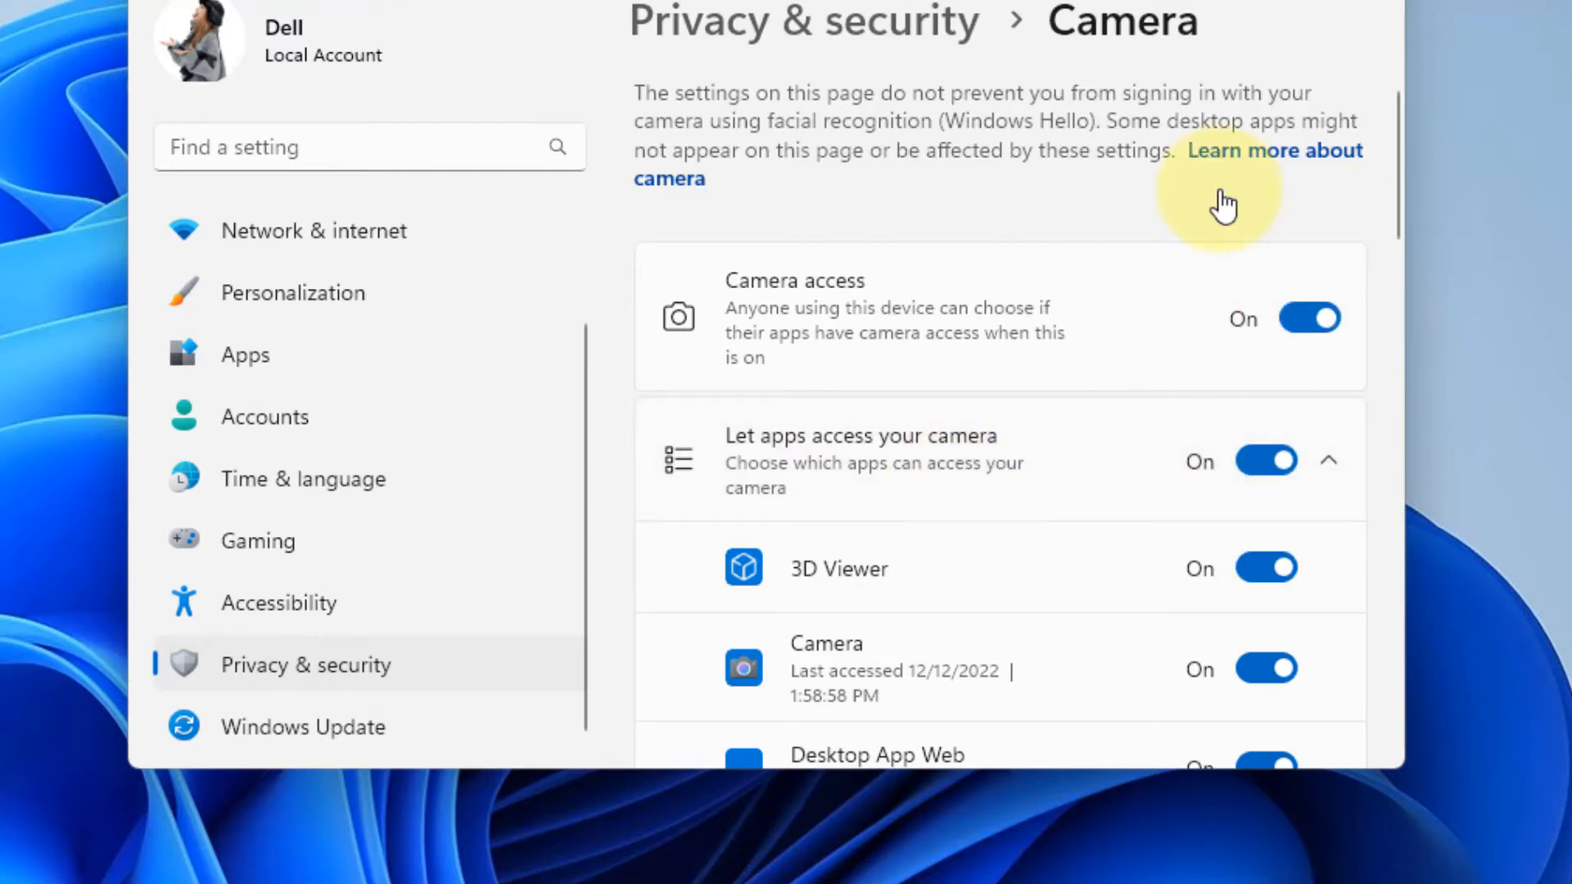
{"action": "scroll", "scroll_direction": "down", "scroll_amount": 3}
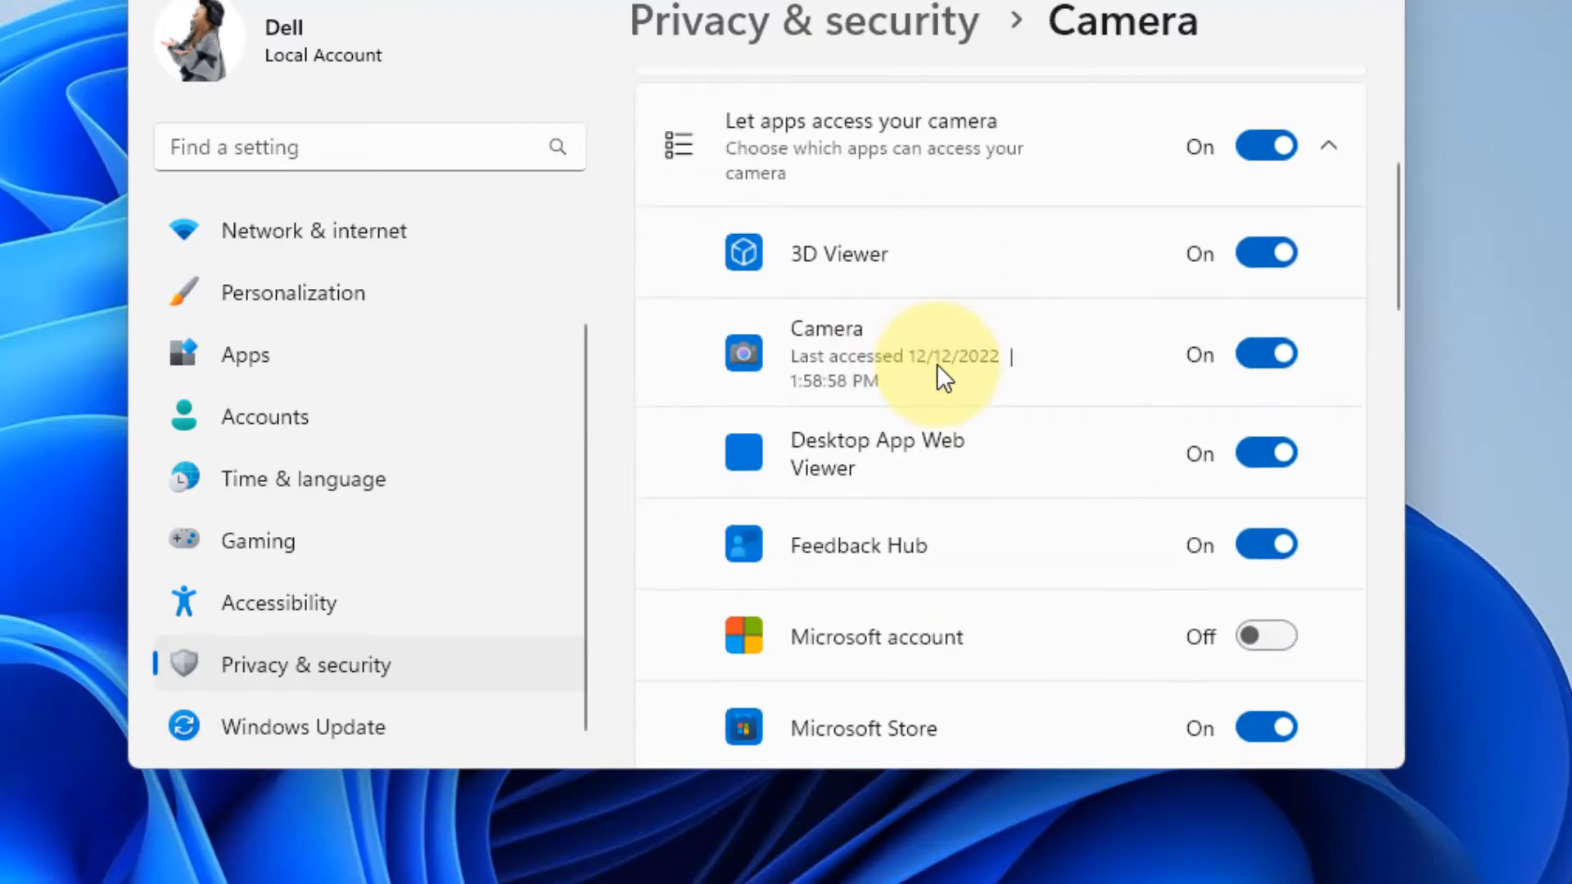
{"action": "scroll", "scroll_direction": "down", "scroll_amount": 3}
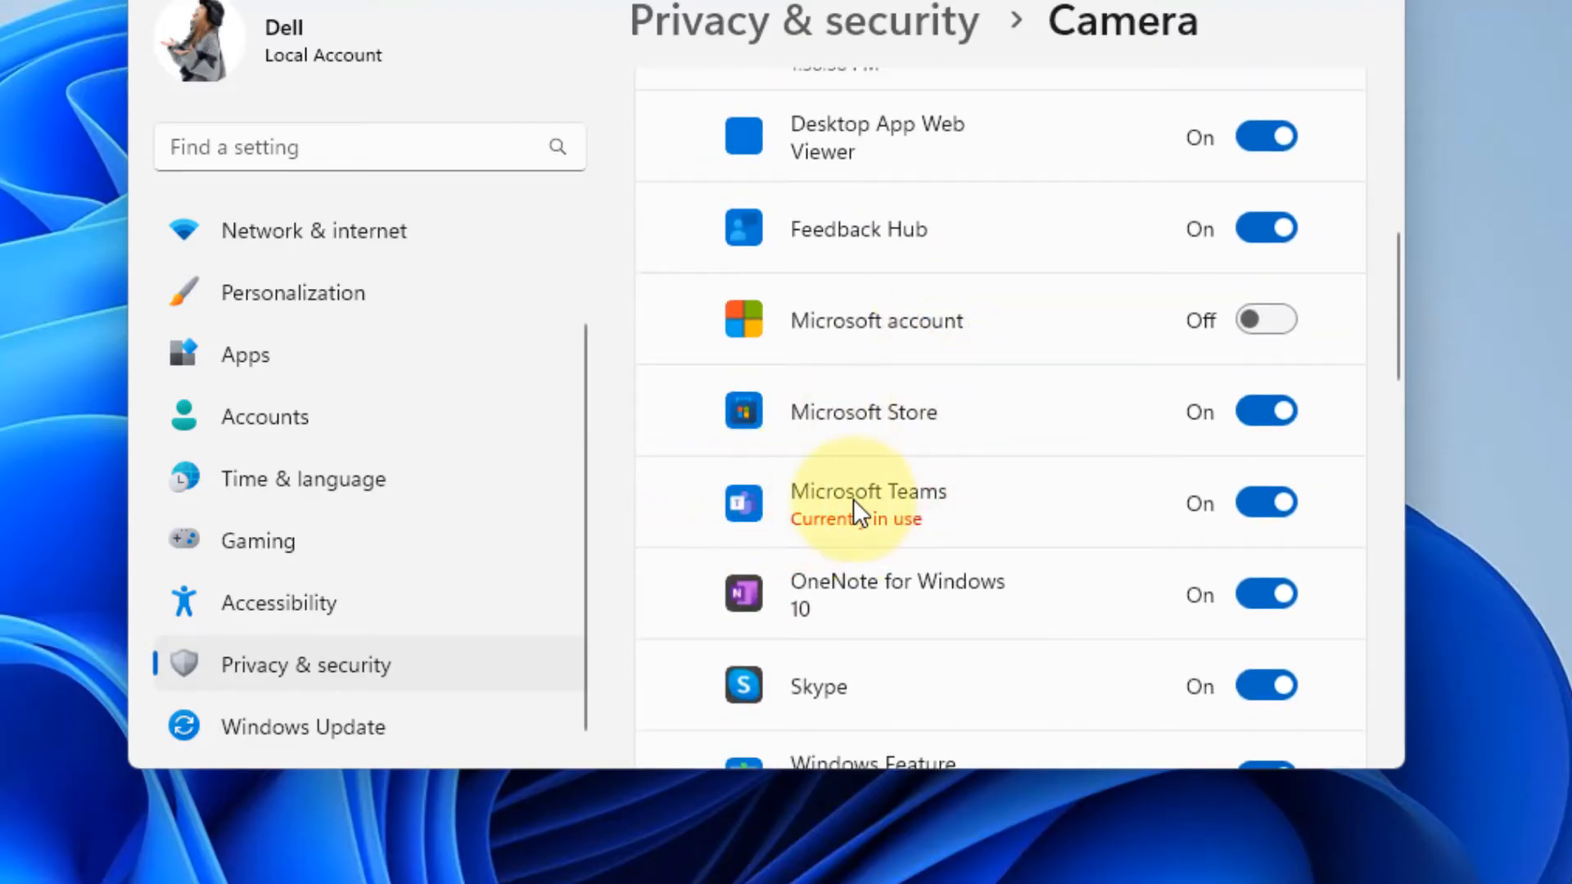
{"action": "mouse_move", "coordinate": [1126, 526]}
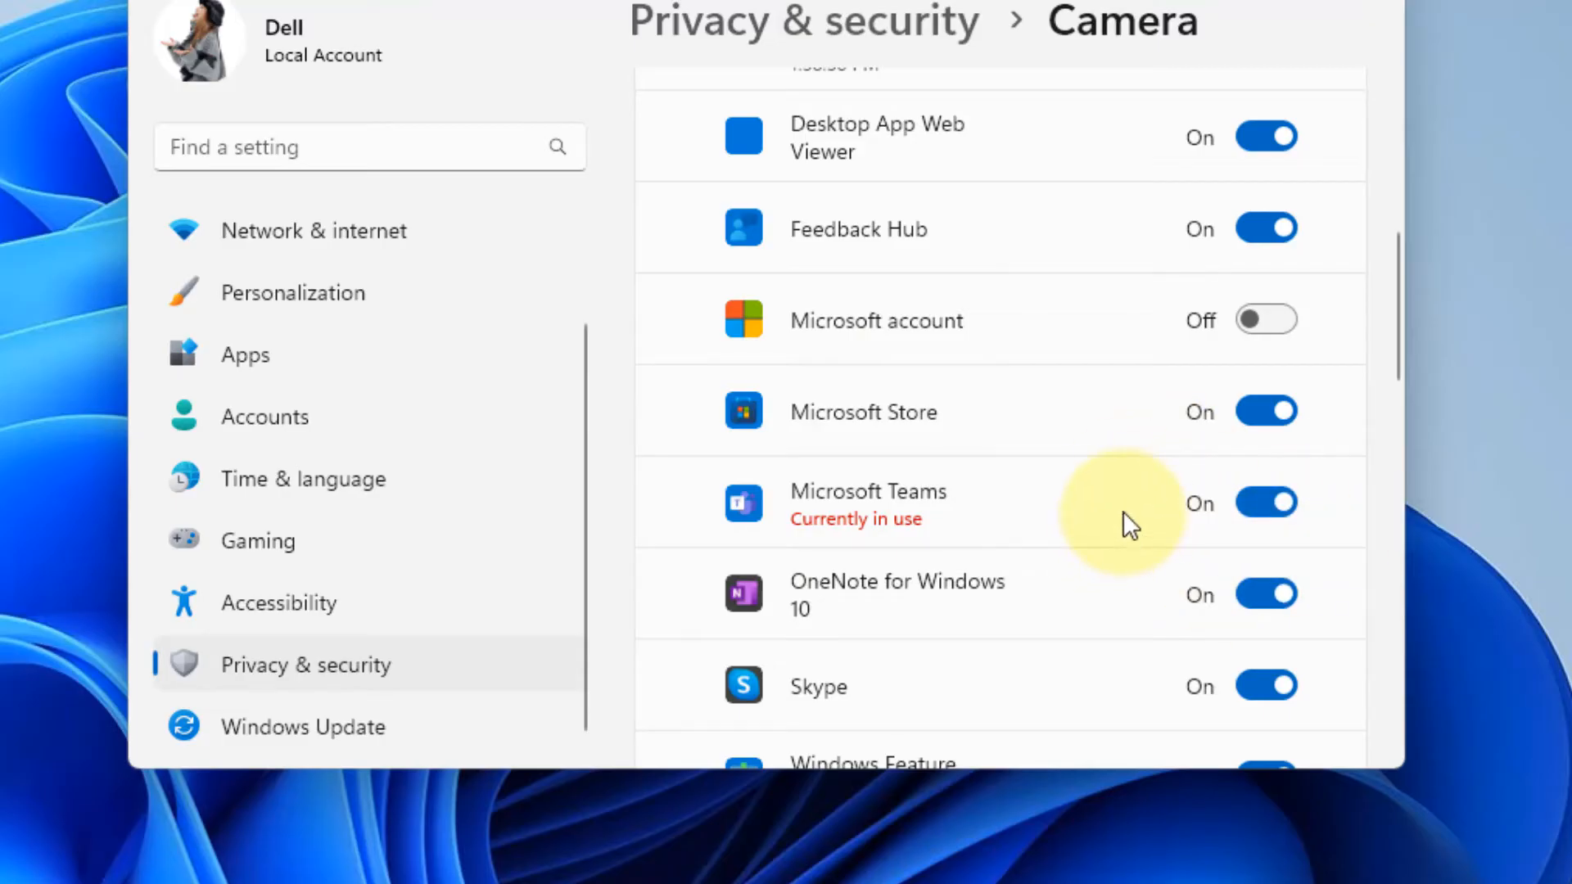
{"action": "scroll", "scroll_direction": "up", "scroll_amount": 3}
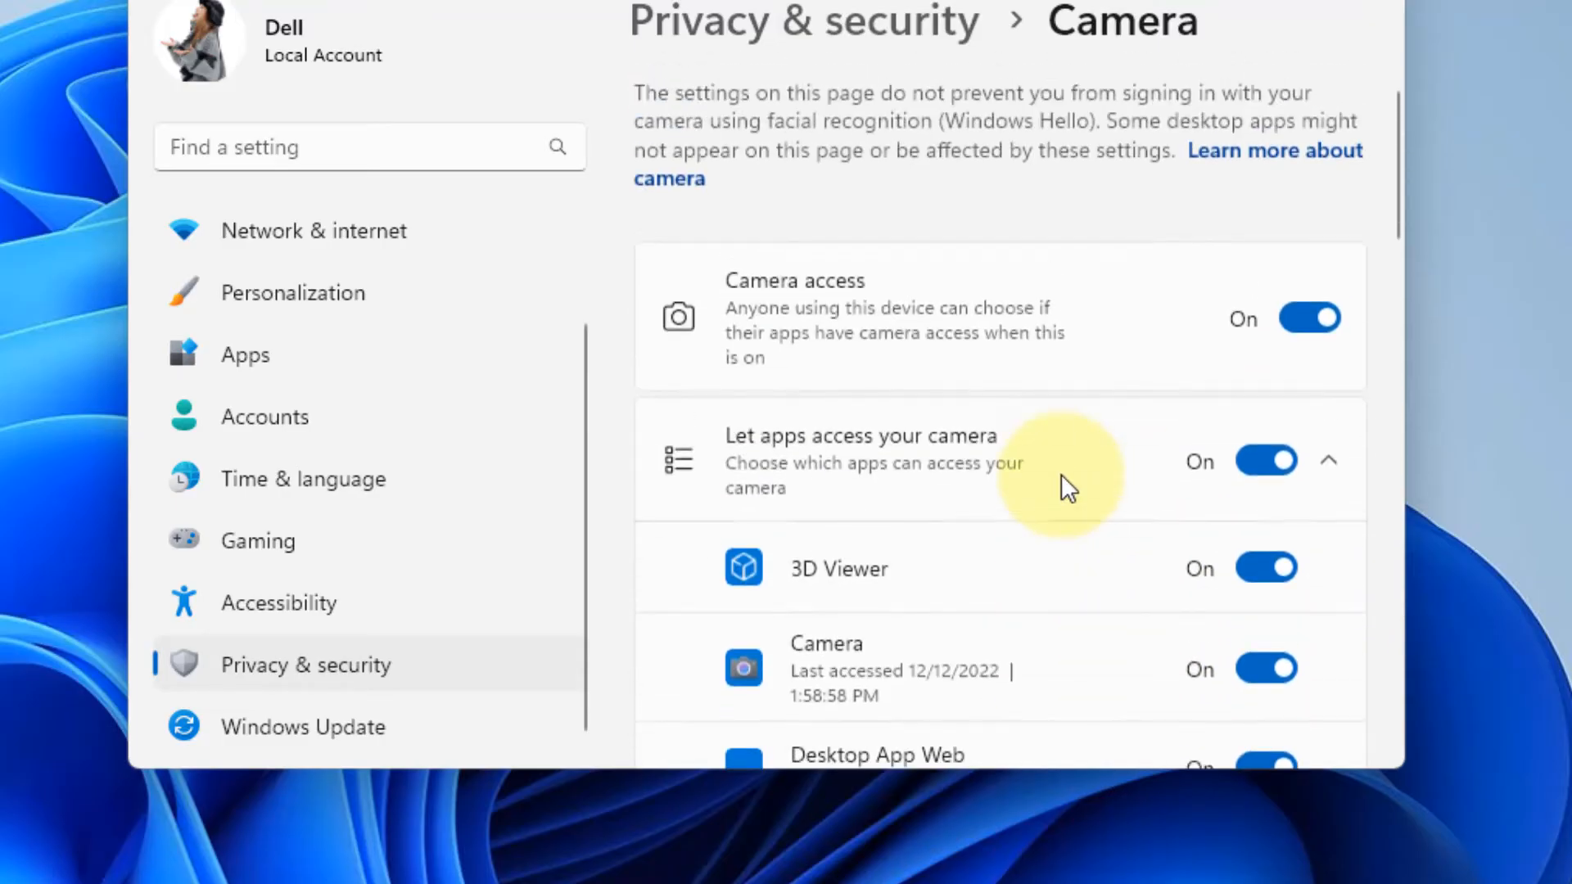
{"action": "mouse_move", "coordinate": [1198, 75]}
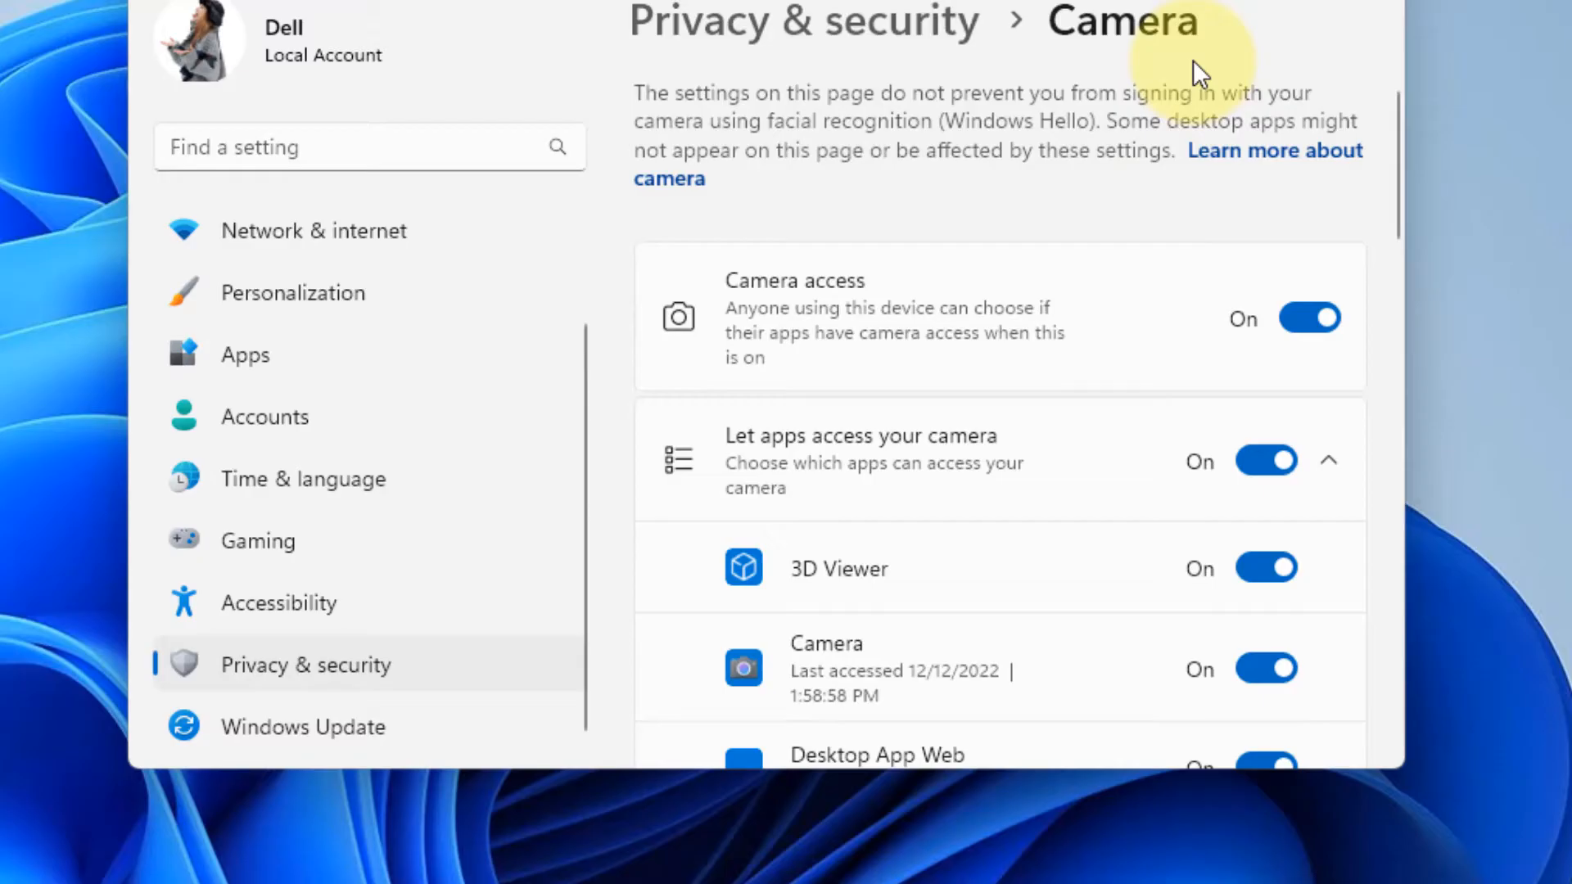
{"action": "mouse_move", "coordinate": [511, 642]}
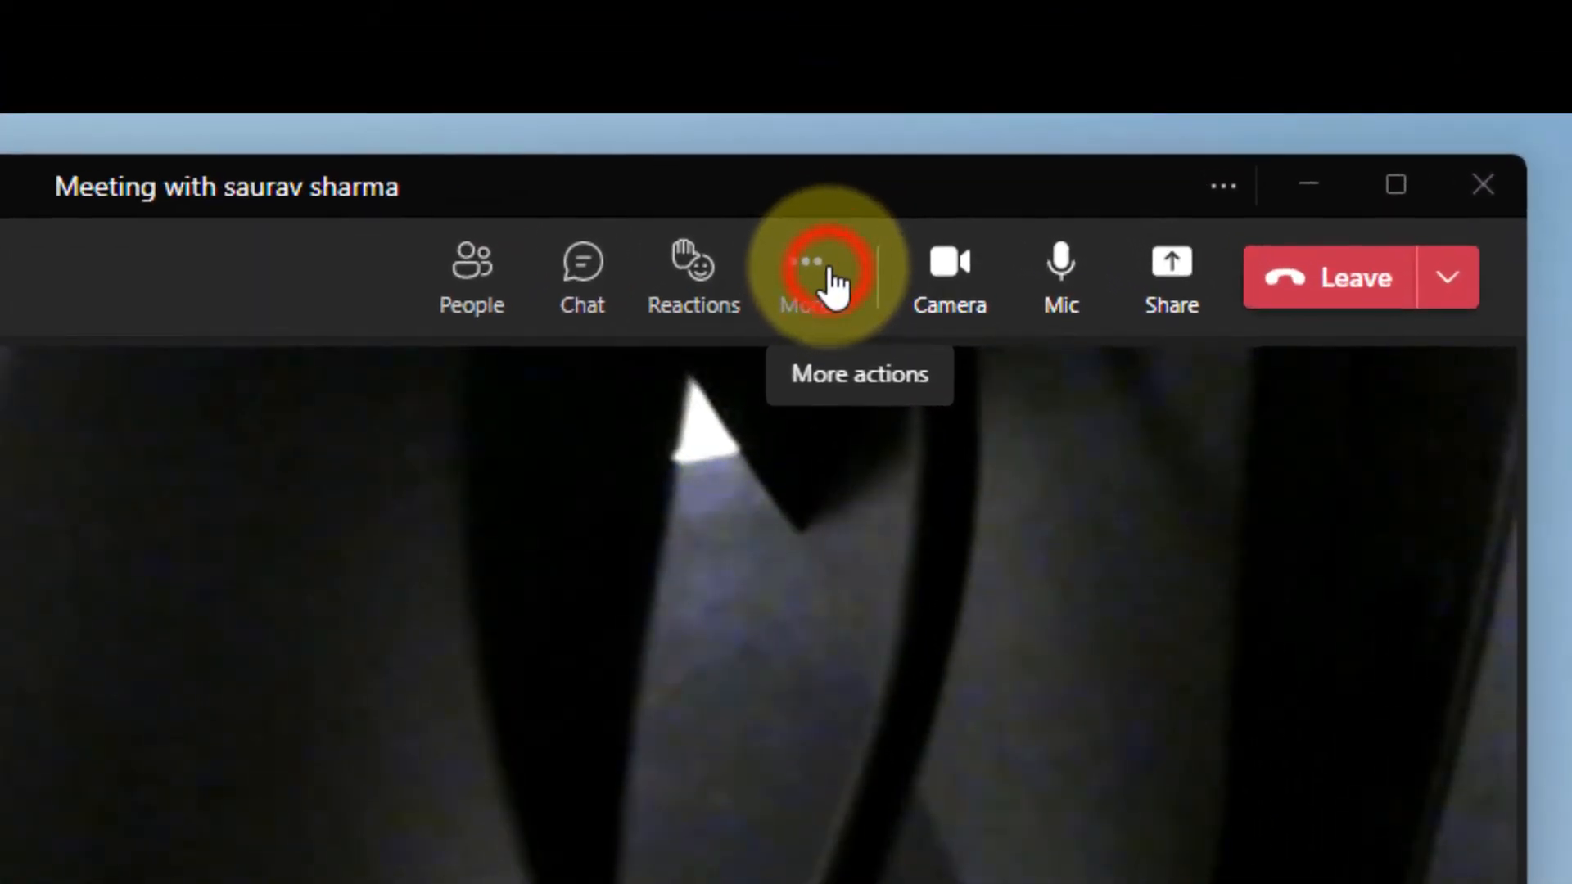
In Teams meeting Device settings, keep USB Video Device selected as the camera
{"action": "left_click", "coordinate": [804, 276]}
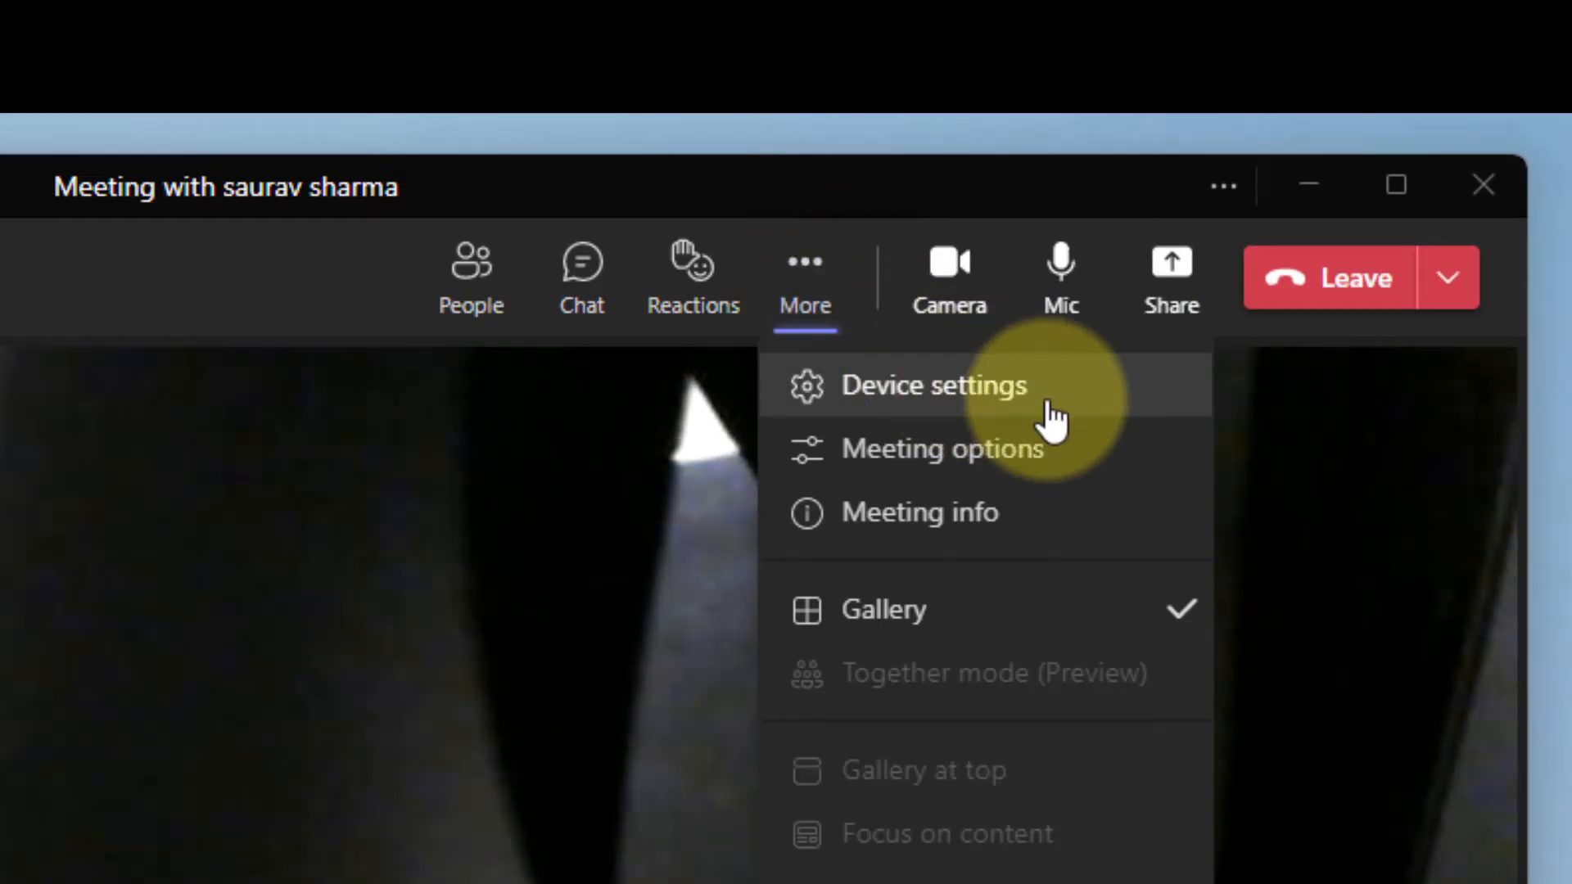
{"action": "left_click", "coordinate": [933, 385]}
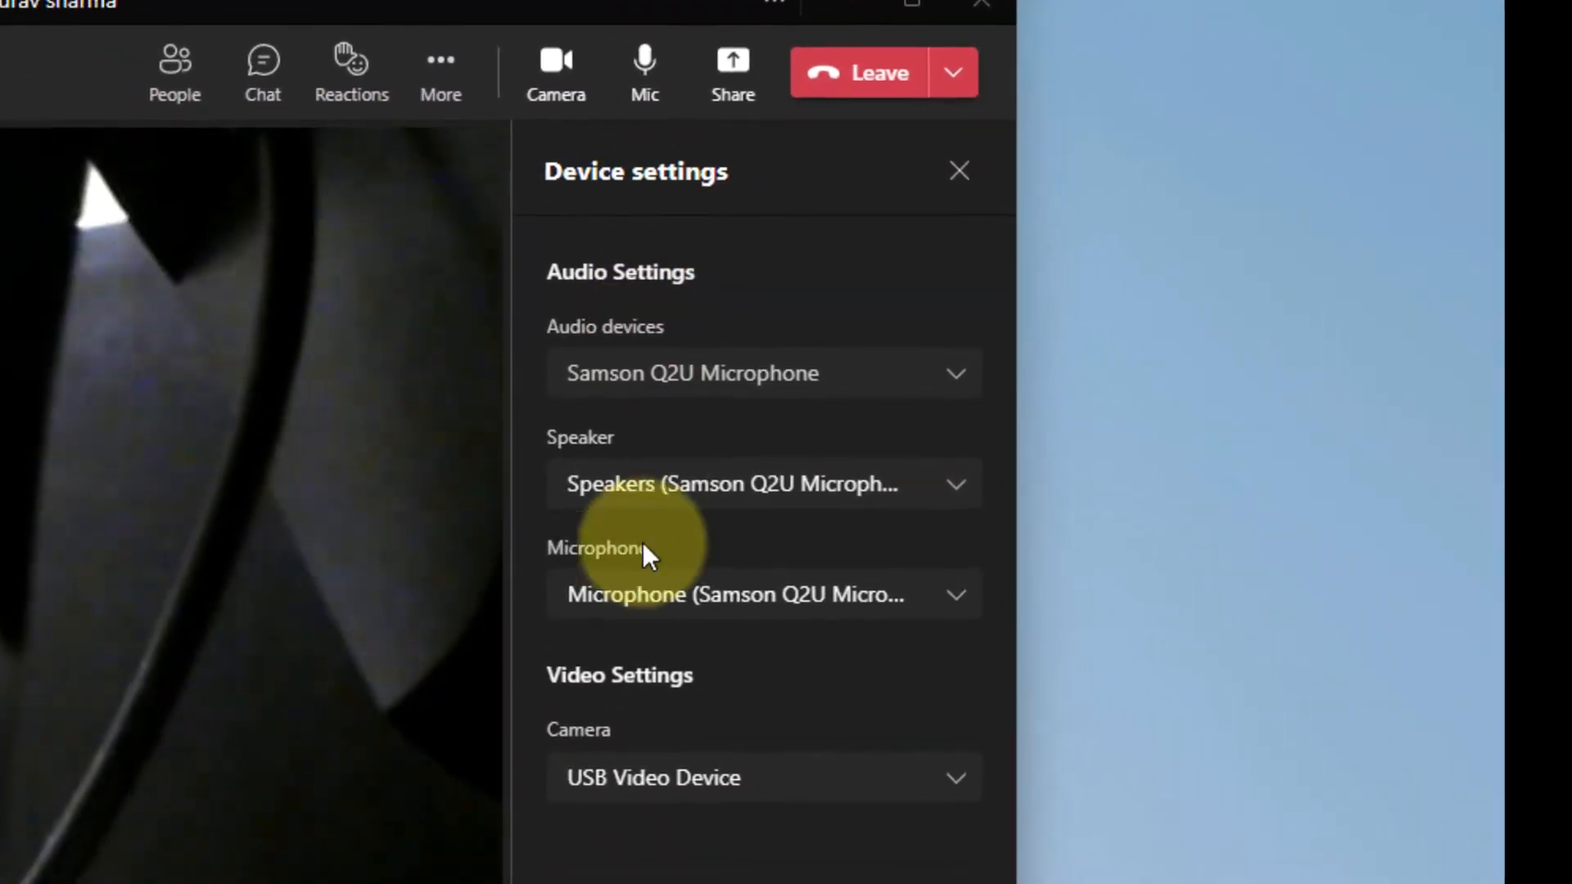
{"action": "left_click", "coordinate": [763, 776]}
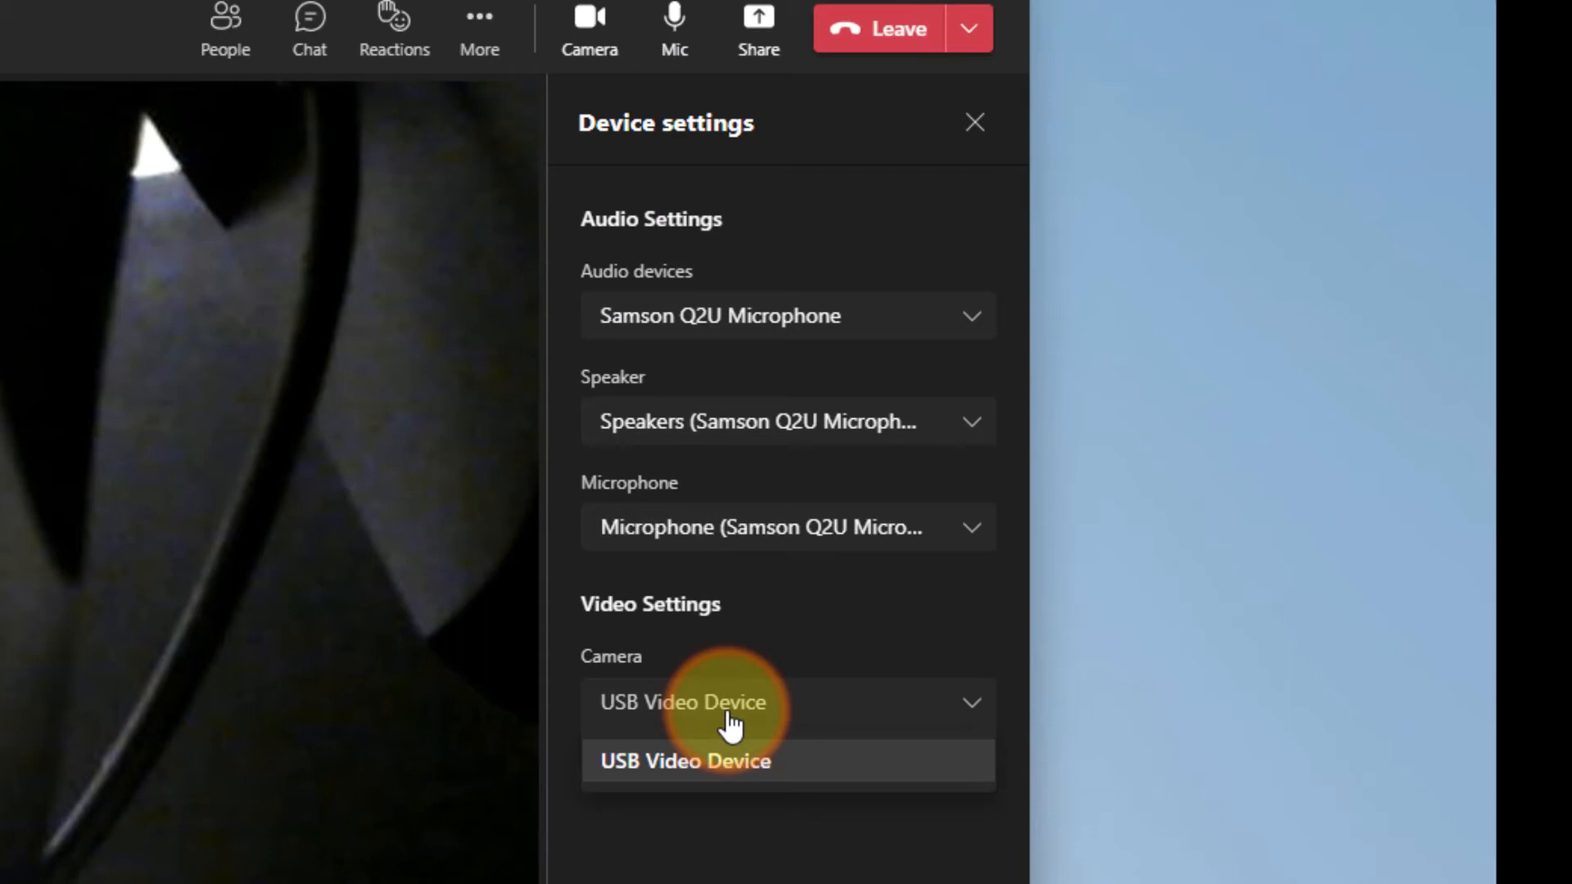
{"action": "left_click", "coordinate": [686, 760]}
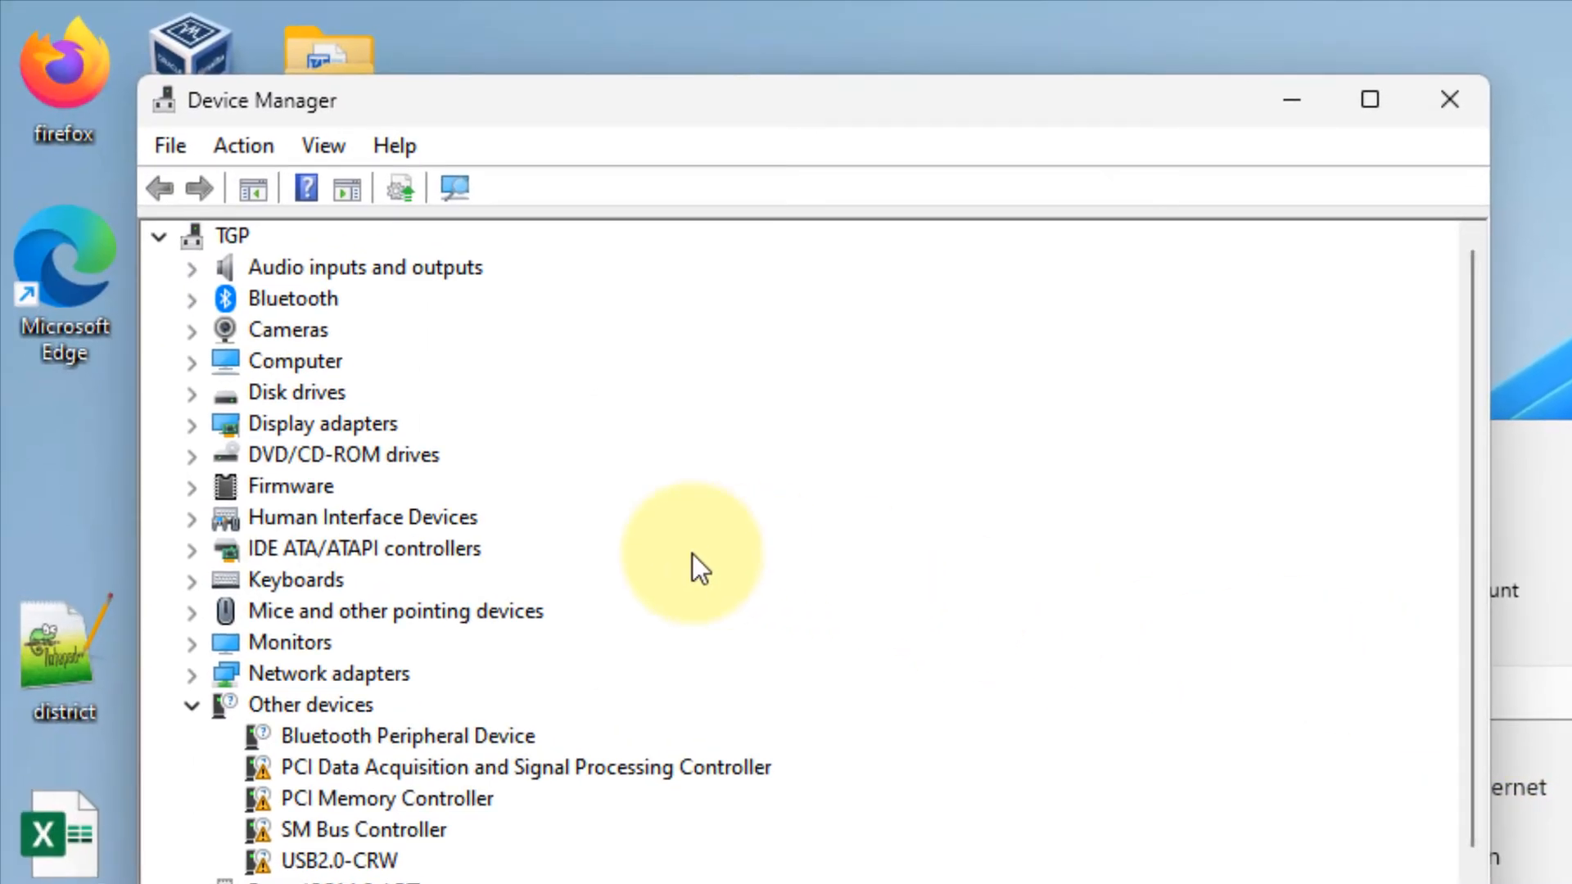
{"action": "mouse_move", "coordinate": [290, 341]}
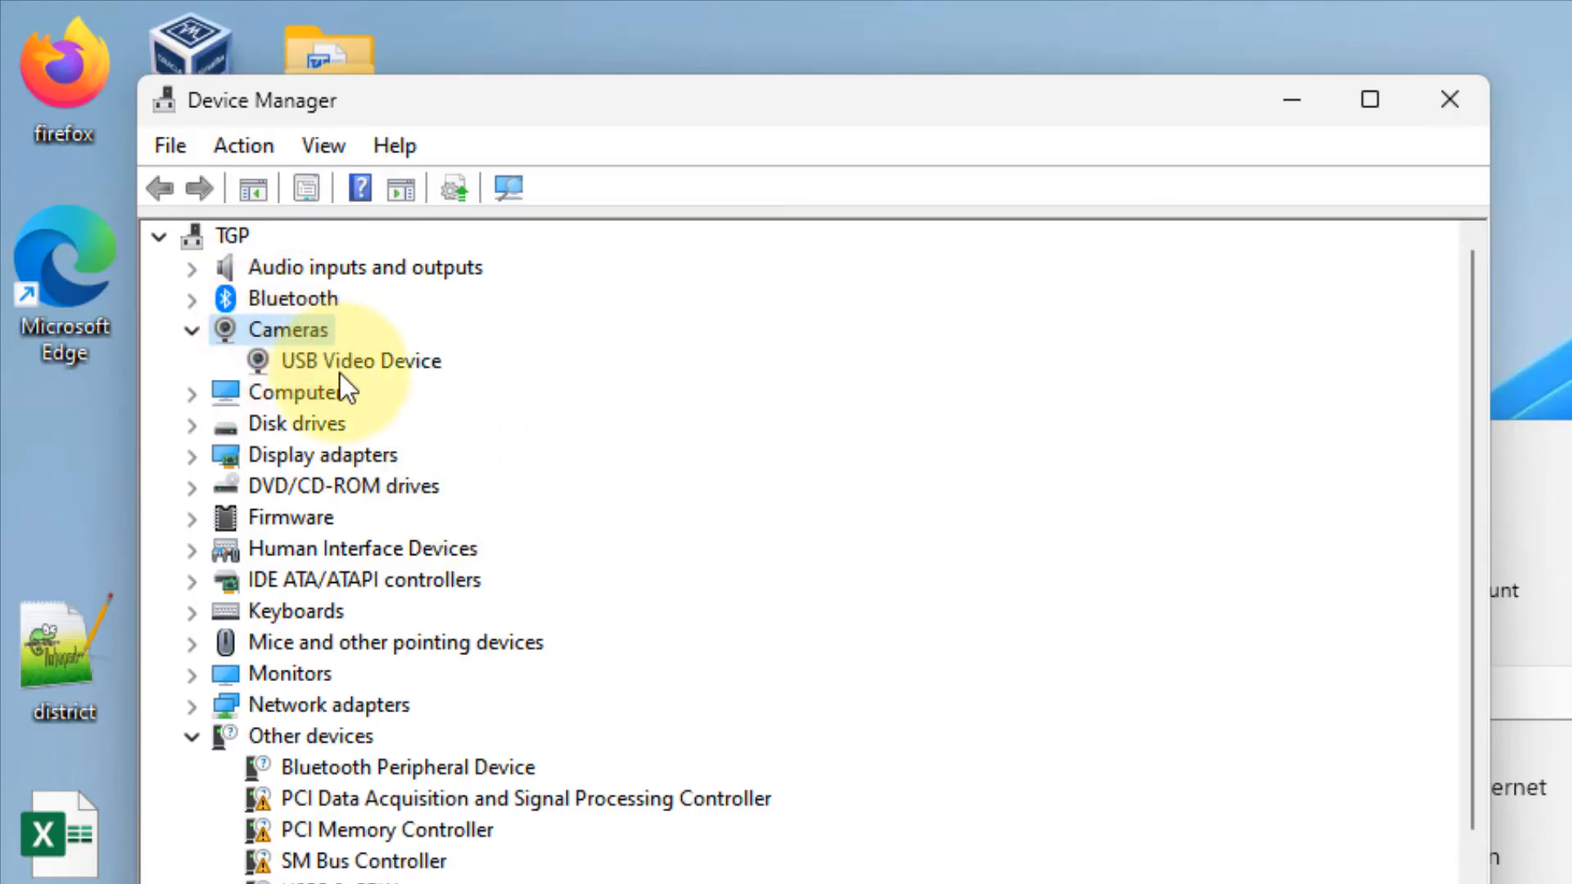
Choose Update driver from the USB Video Device webcam's right-click menu
{"action": "left_click", "coordinate": [361, 361]}
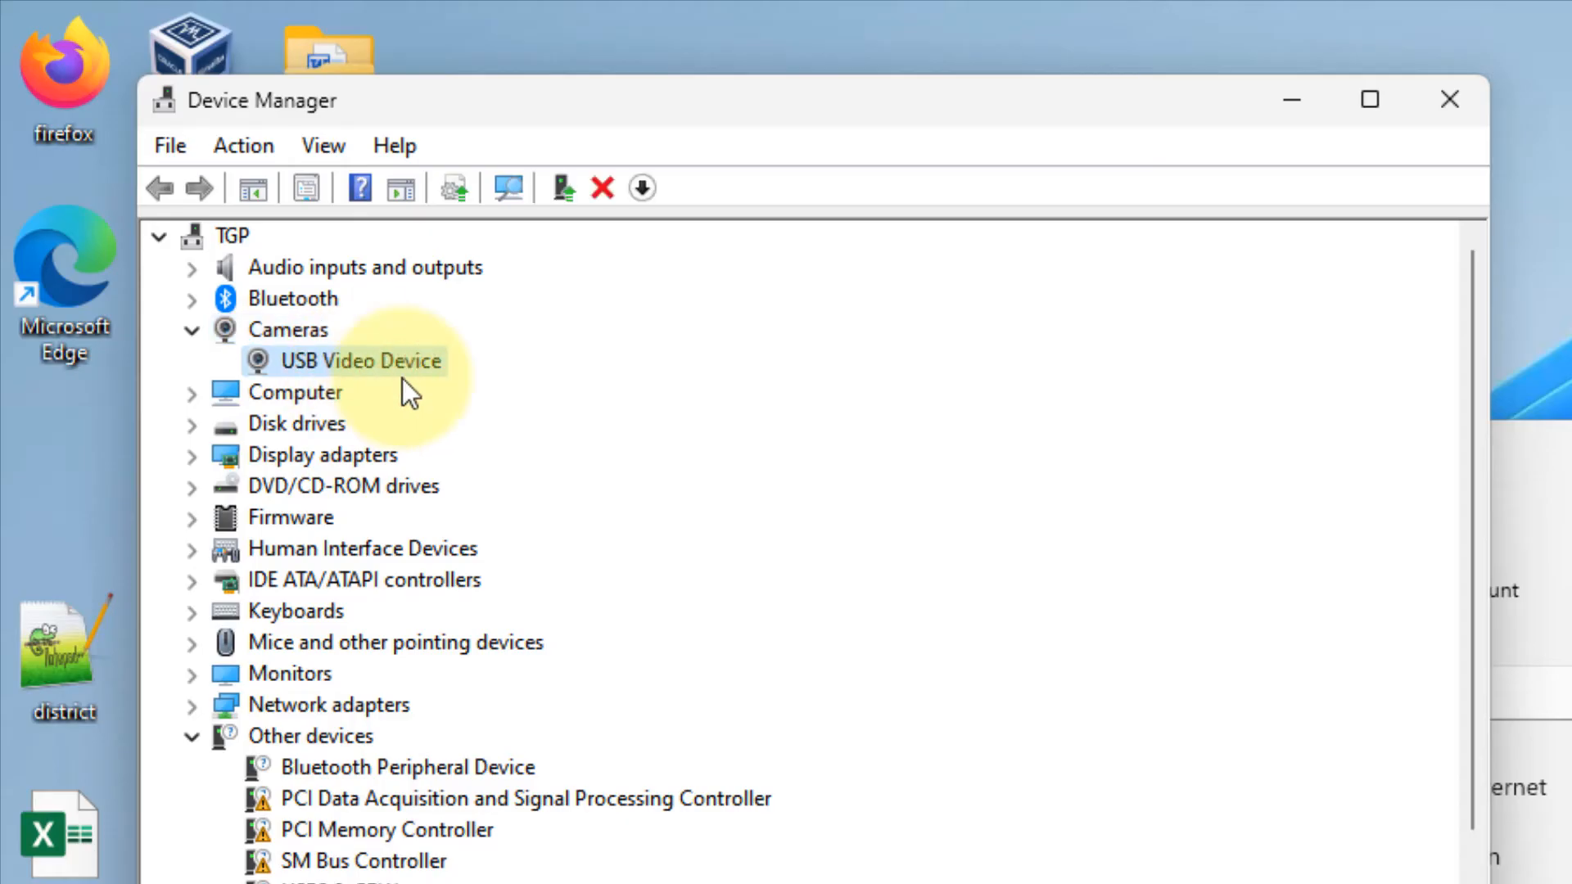
{"action": "right_click", "coordinate": [361, 362]}
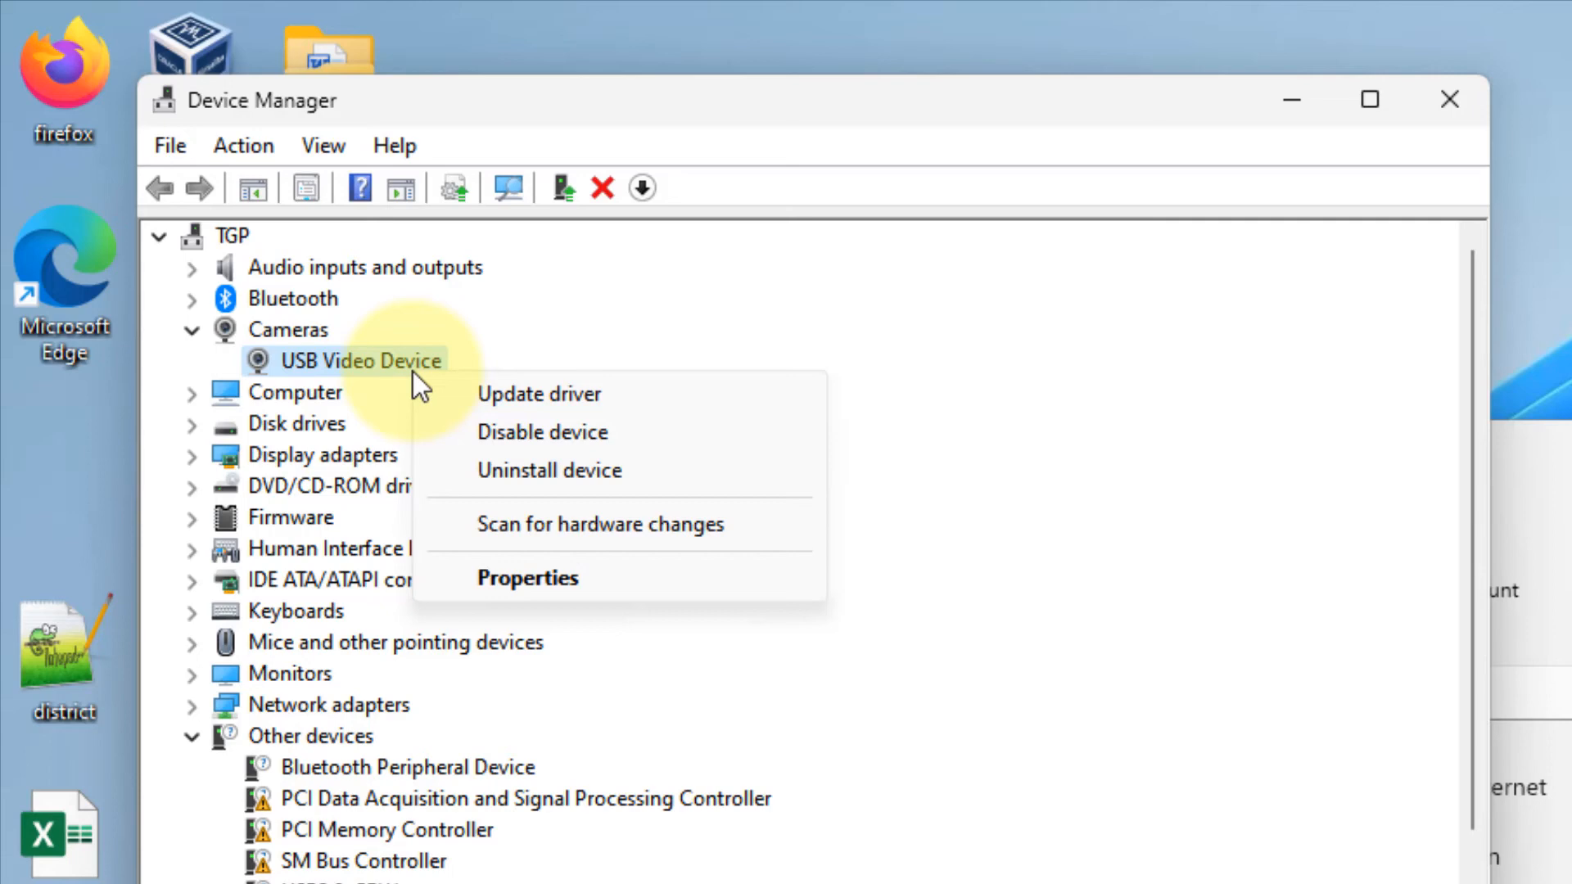
{"action": "mouse_move", "coordinate": [612, 421]}
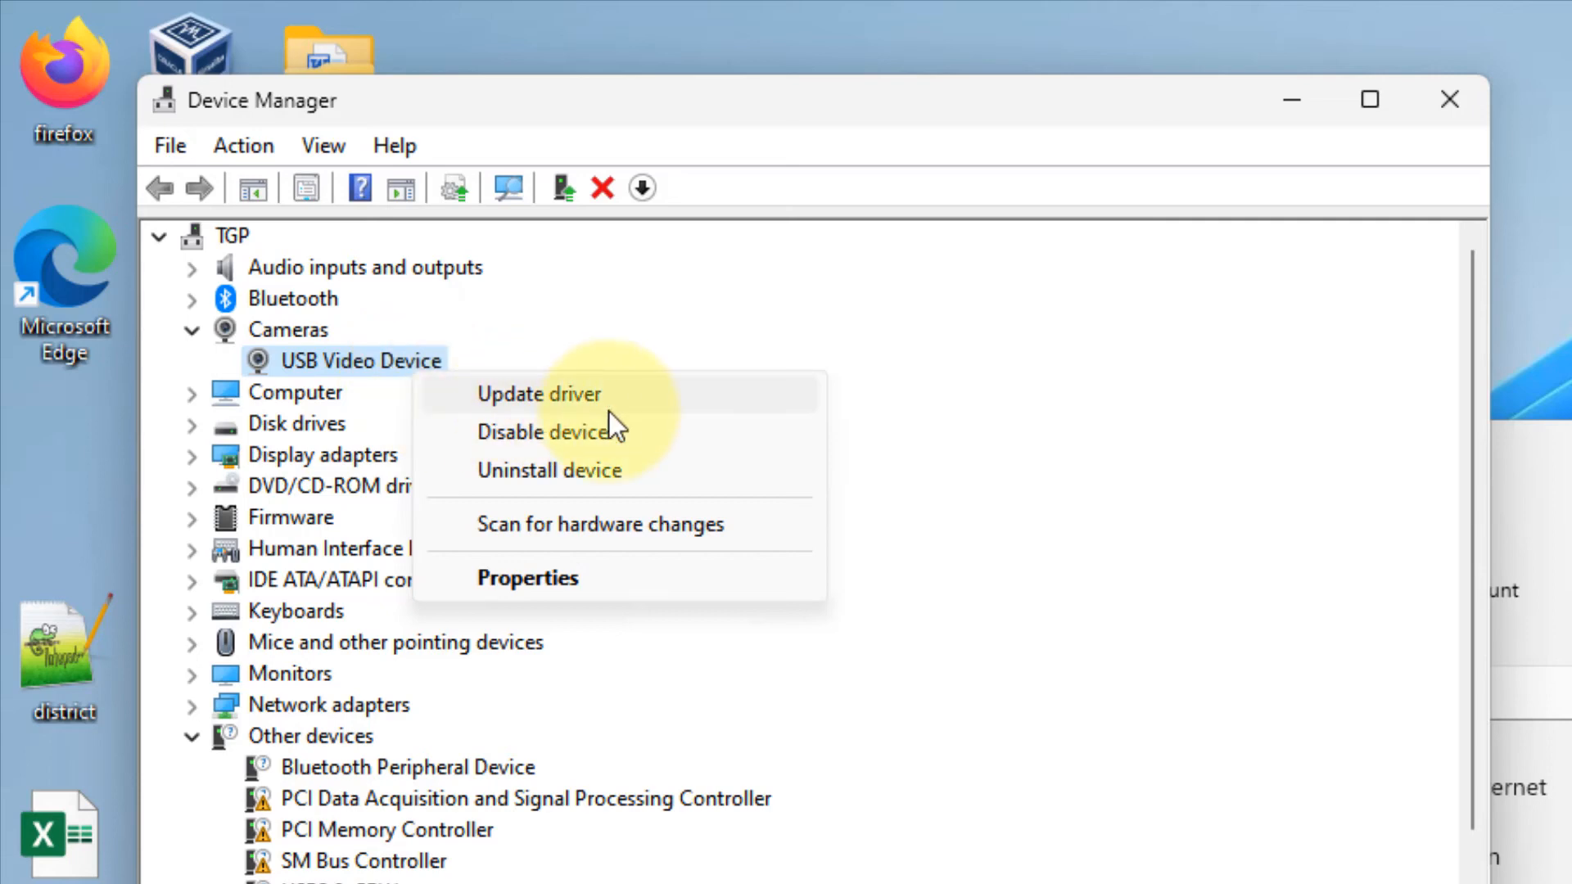
{"action": "left_click", "coordinate": [538, 393]}
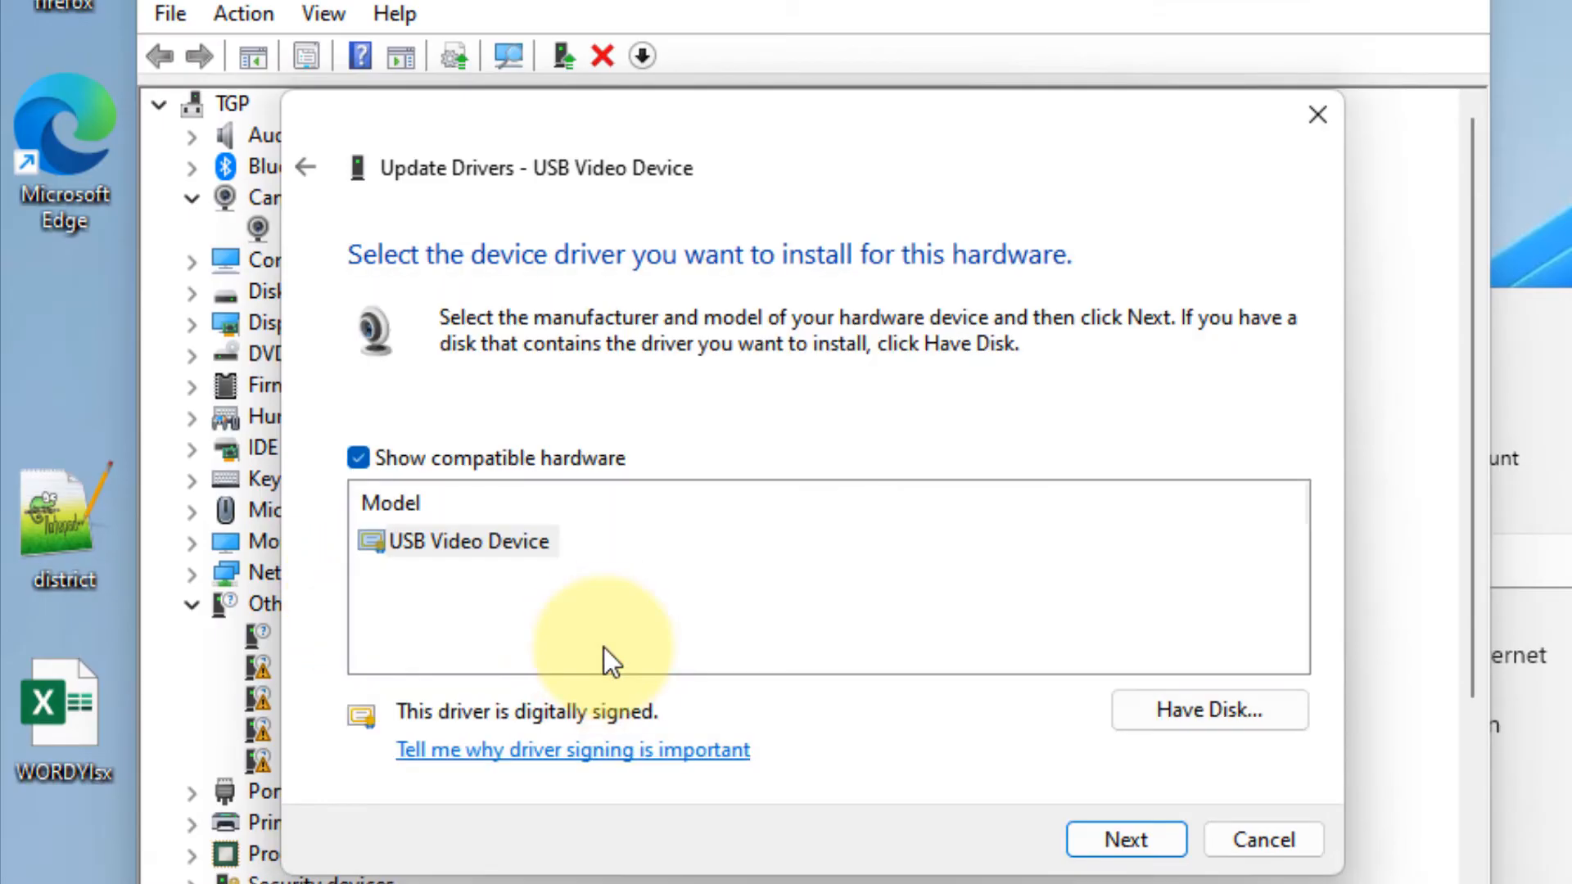
Select the USB Video Device model in the Update Drivers wizard and continue
{"action": "left_click", "coordinate": [468, 541]}
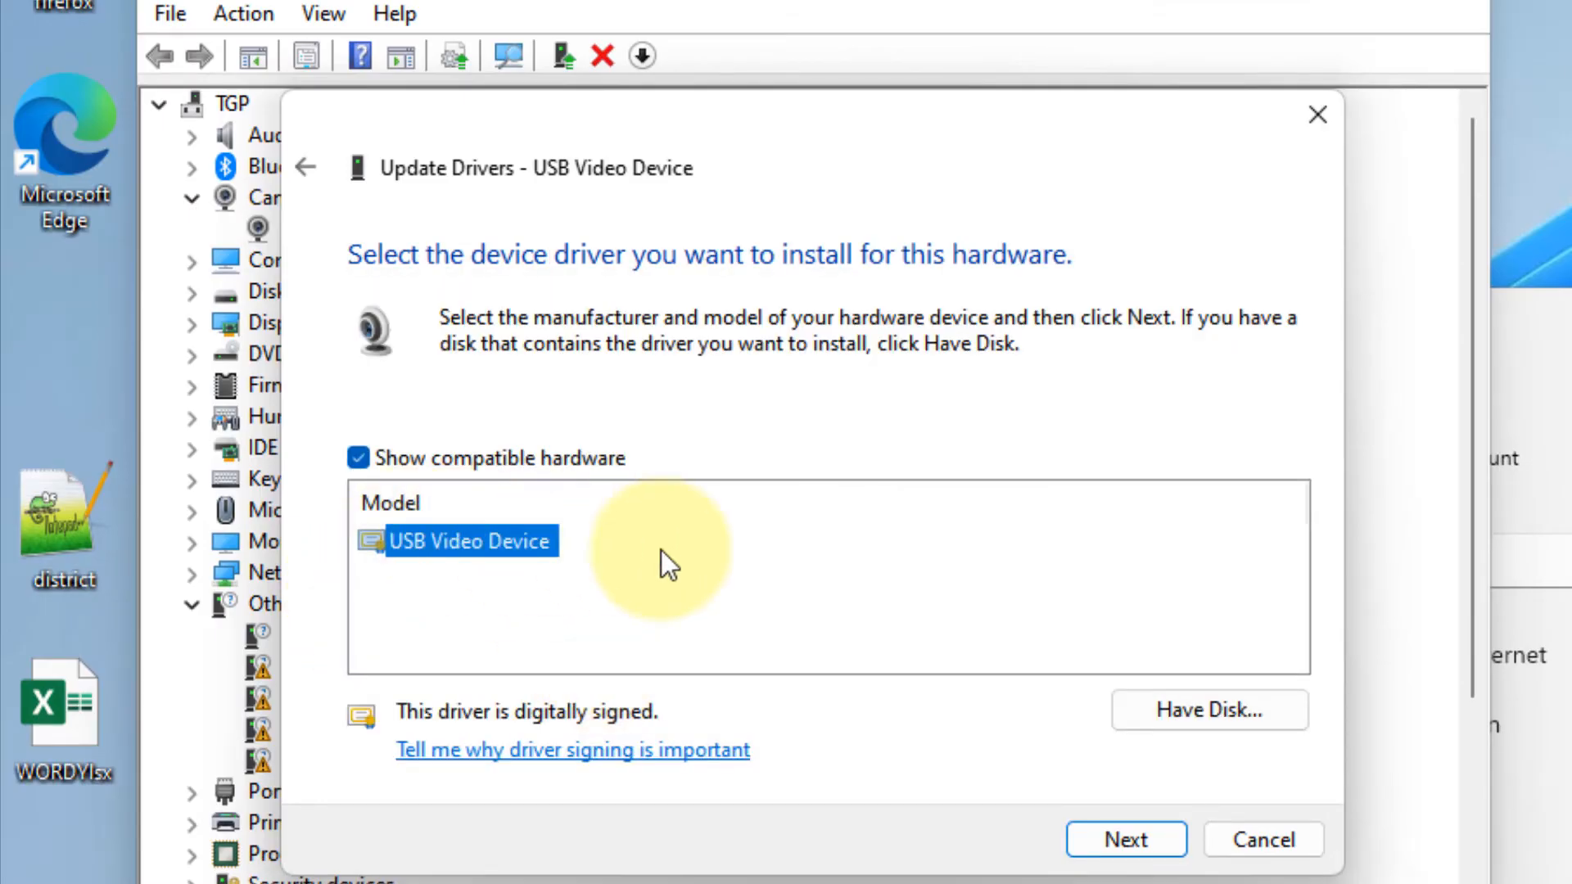
{"action": "left_click", "coordinate": [1125, 840]}
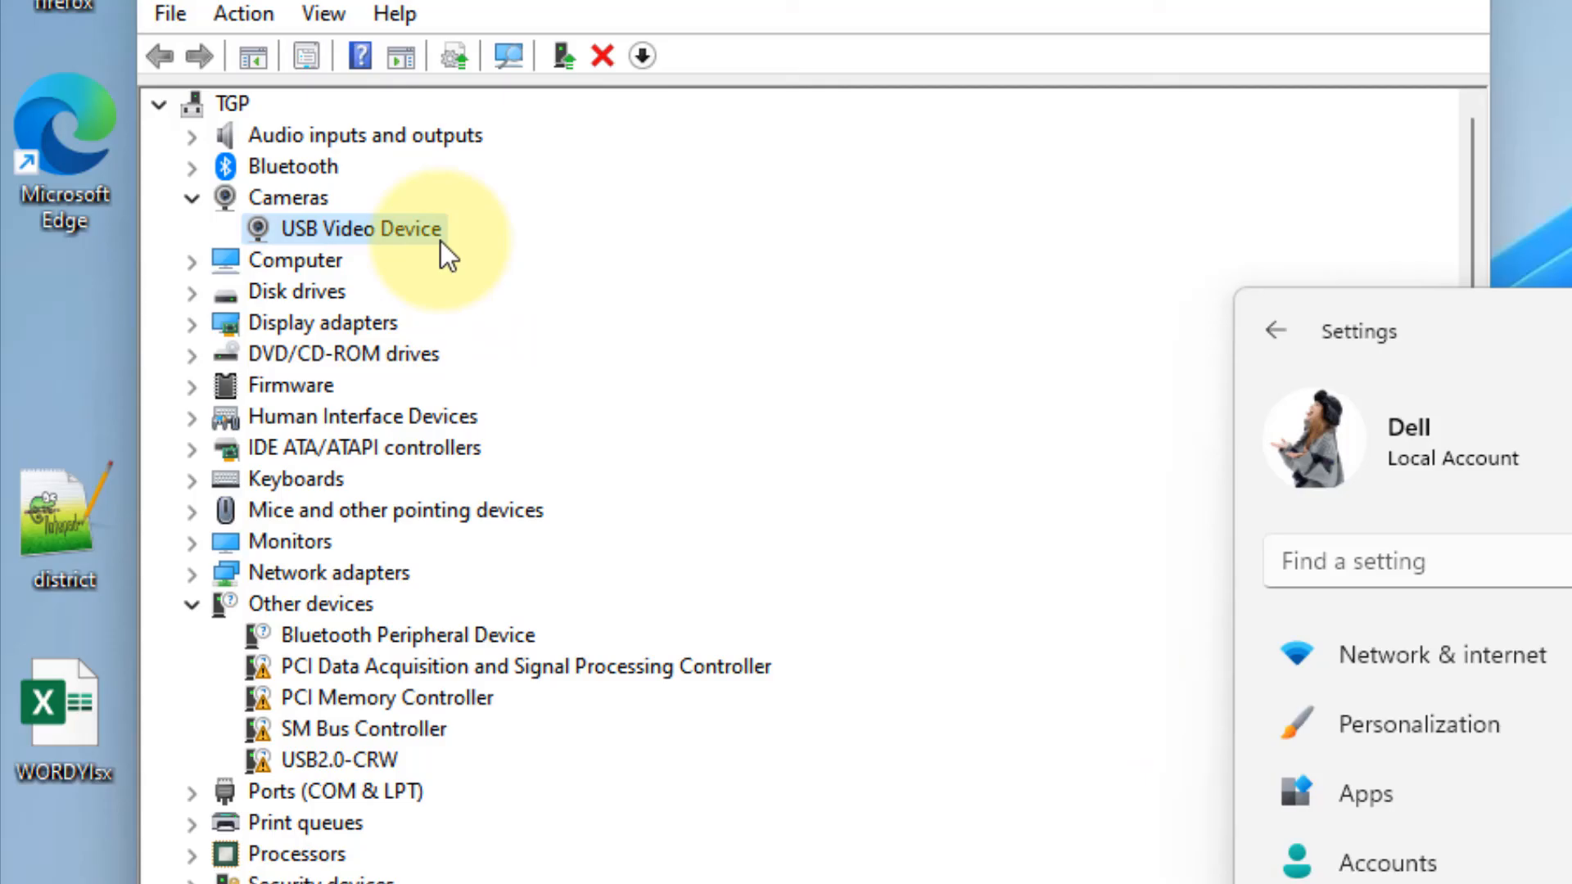
Open the USB Video Device context menu again, then close Device Manager
{"action": "right_click", "coordinate": [362, 229]}
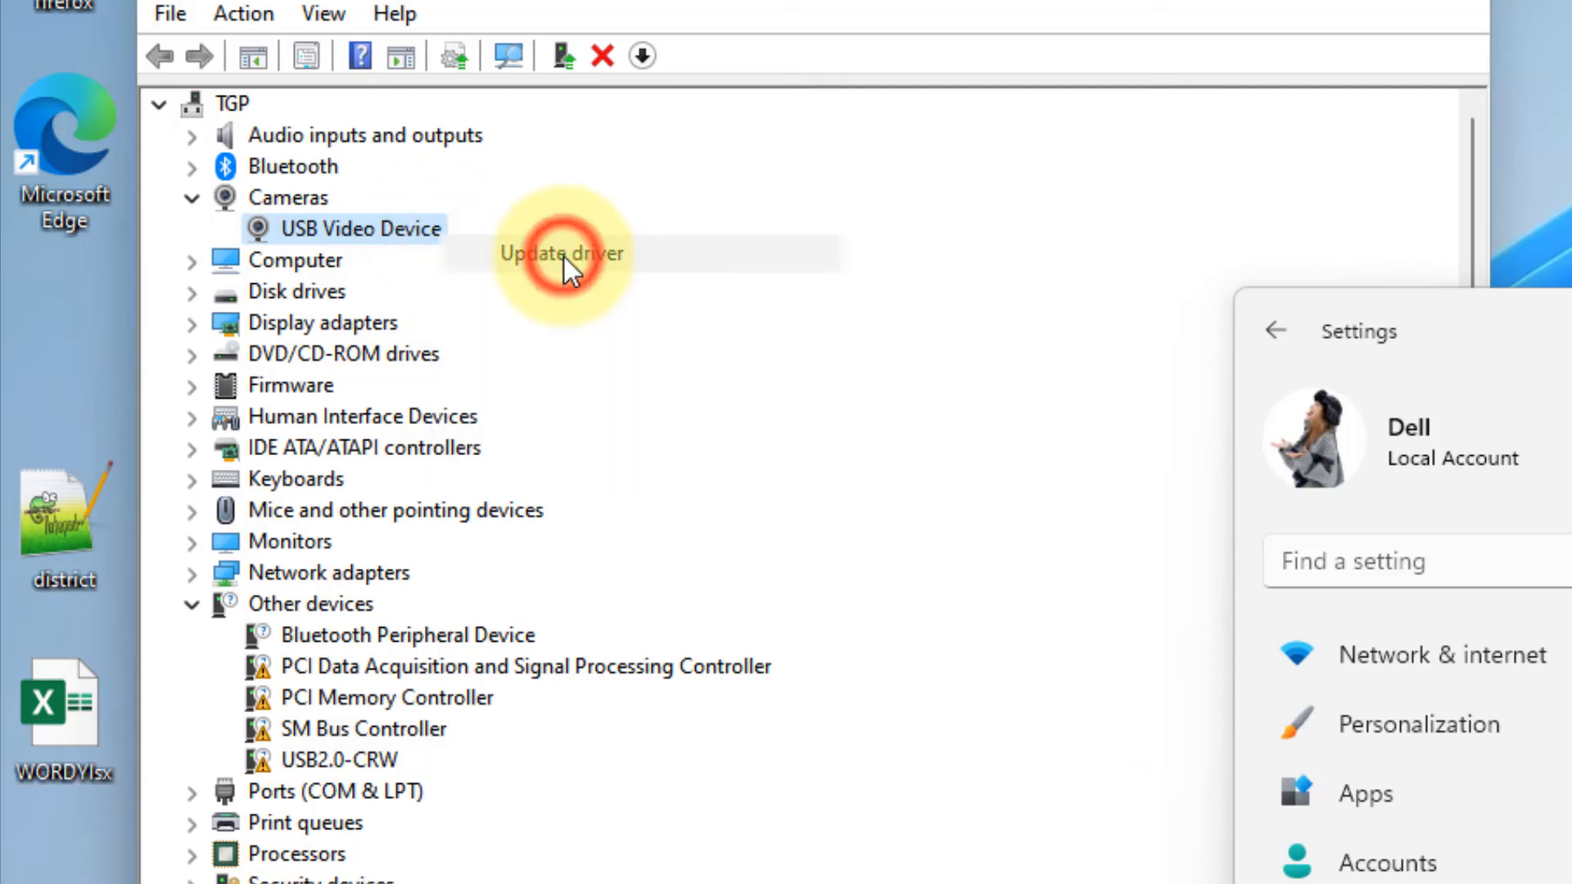
{"action": "left_click", "coordinate": [562, 253]}
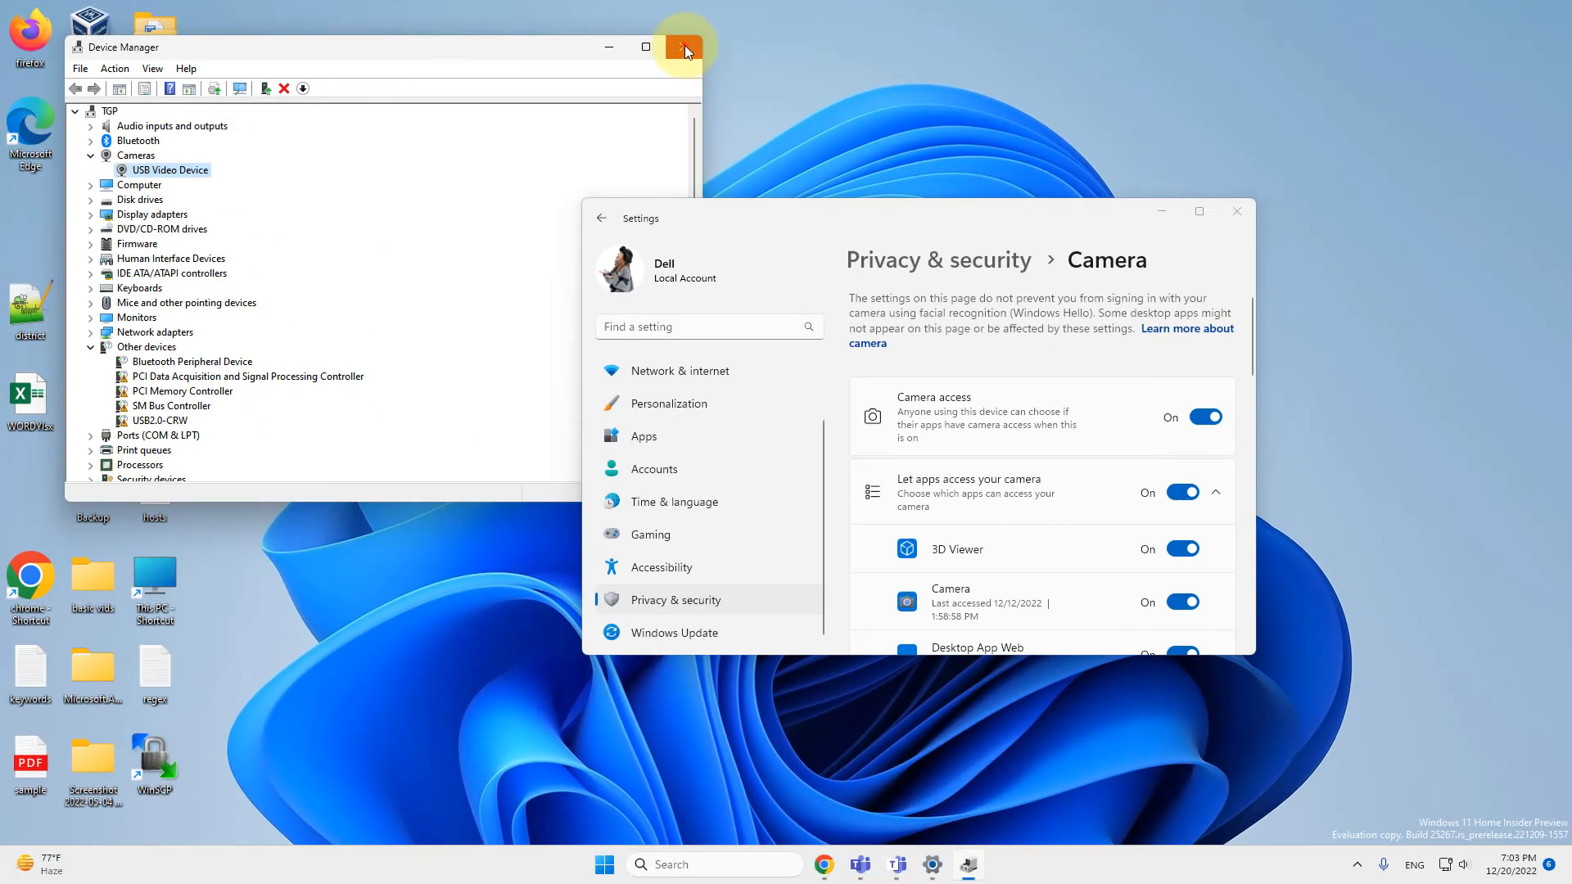
{"action": "left_click", "coordinate": [684, 48]}
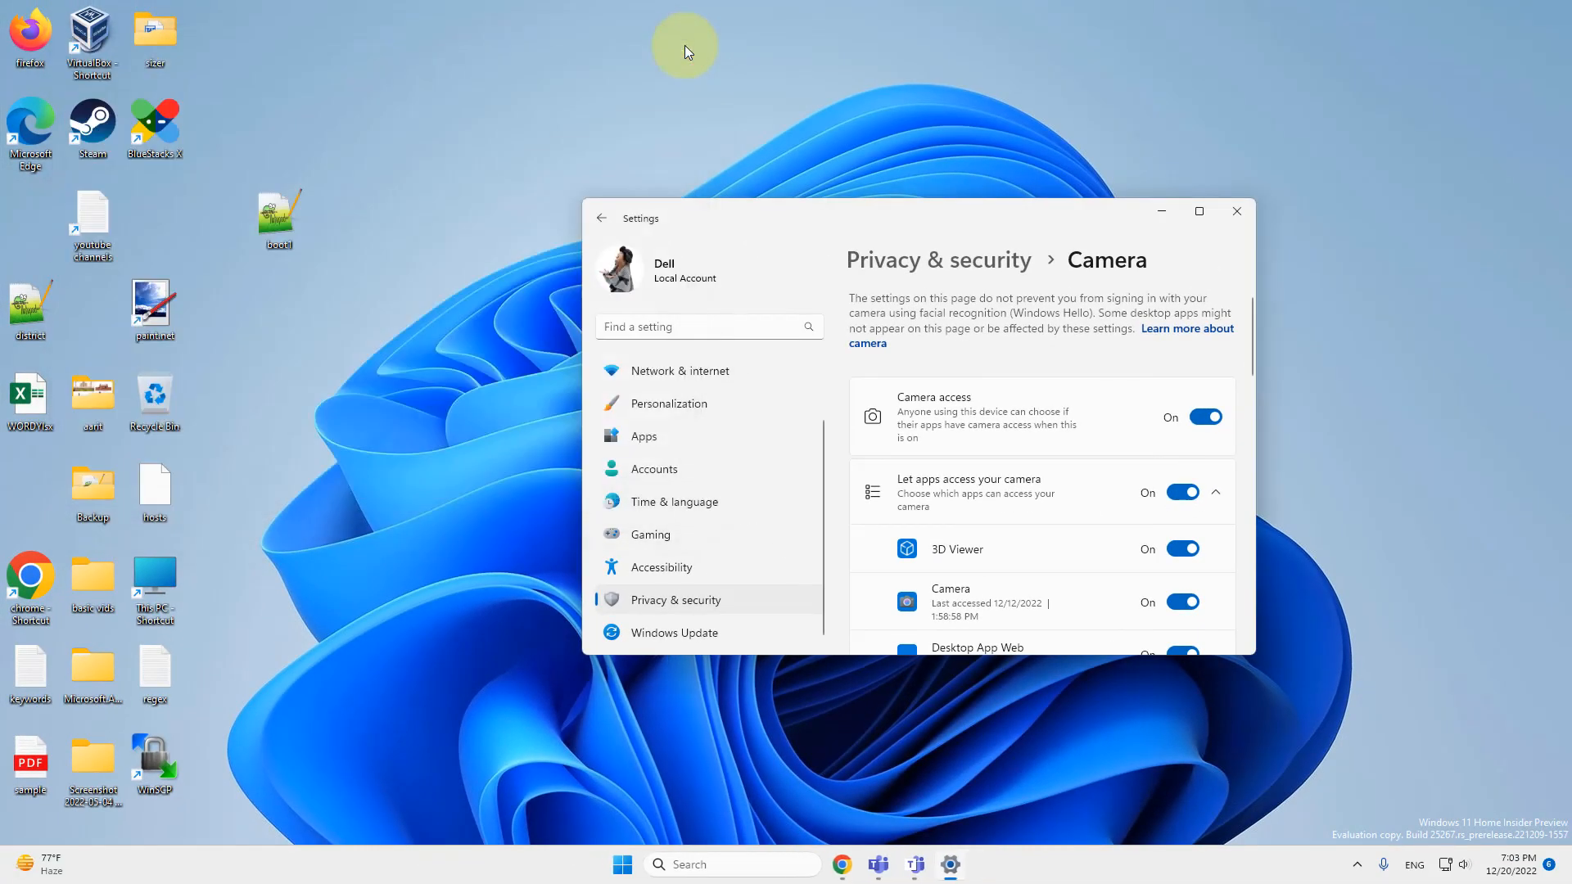